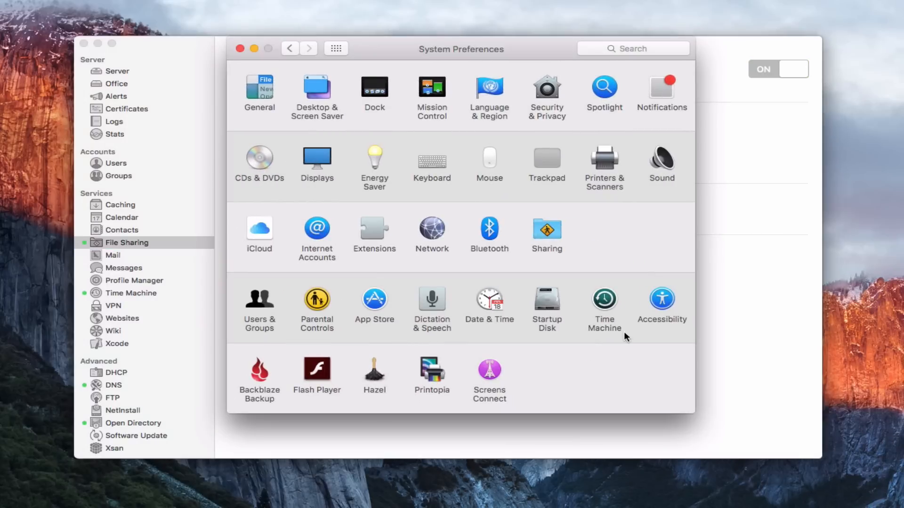
{"action": "mouse_move", "coordinate": [540, 236]}
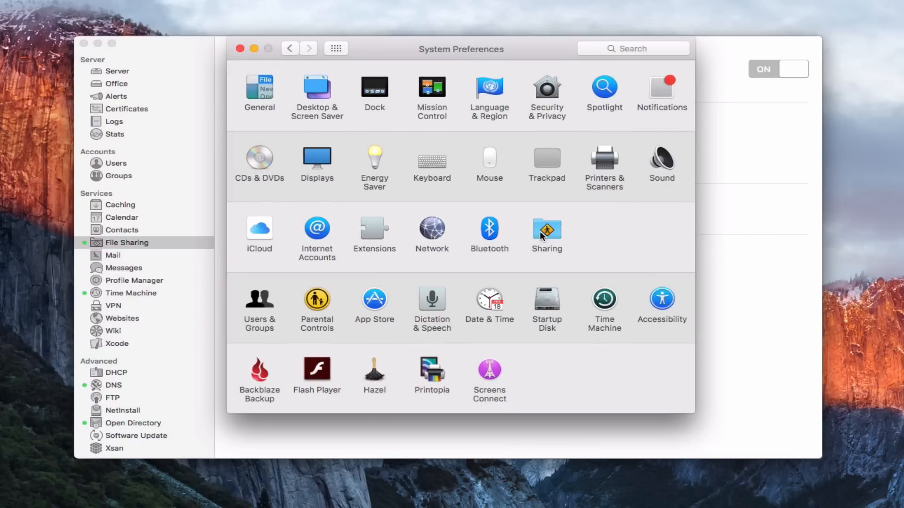
- Show the Sharing pane with File Sharing, its shared folders and user permissions
{"action": "left_click", "coordinate": [546, 230]}
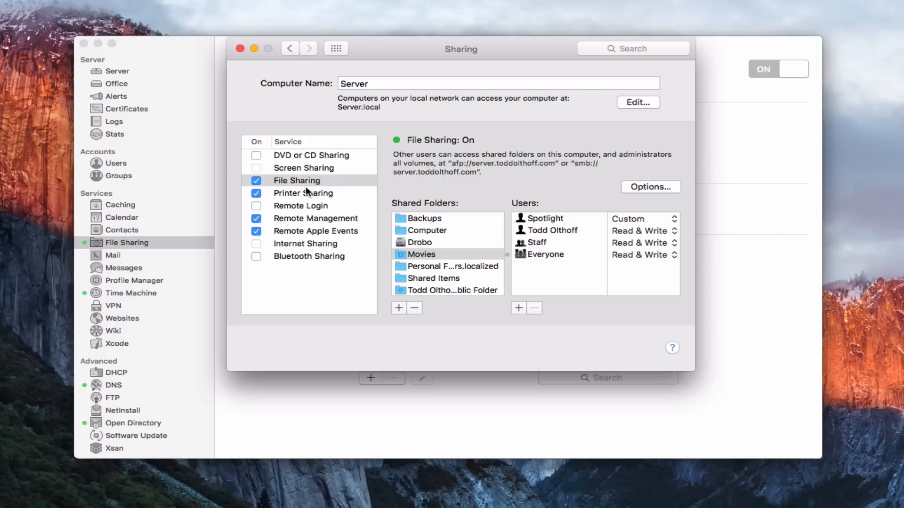
{"action": "mouse_move", "coordinate": [455, 150]}
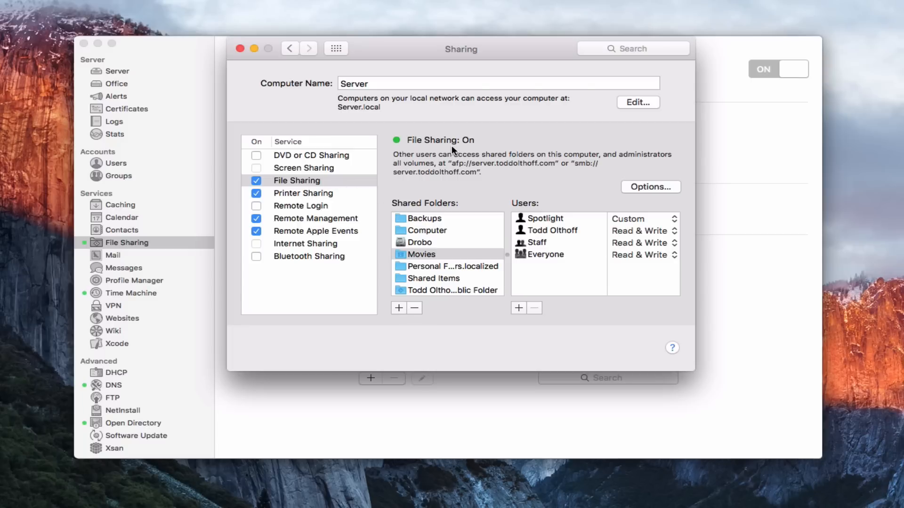
{"action": "mouse_move", "coordinate": [548, 171]}
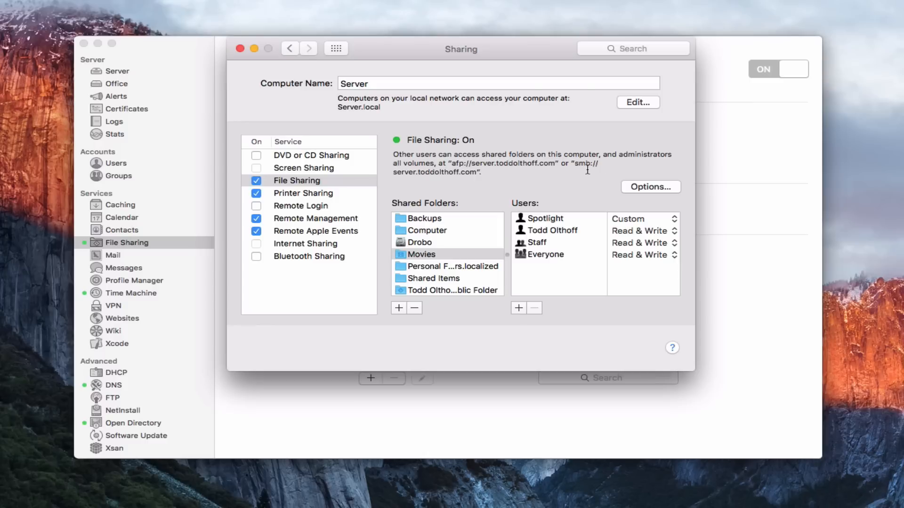
{"action": "mouse_move", "coordinate": [586, 170]}
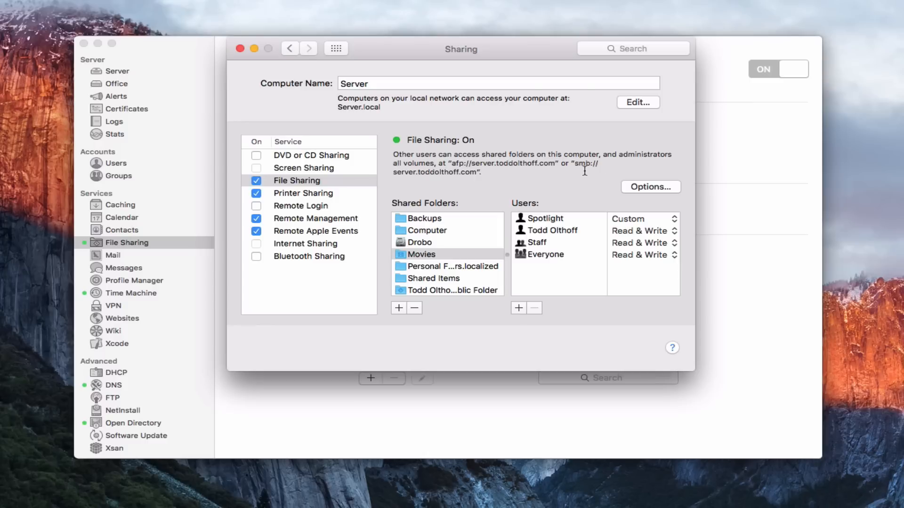
{"action": "mouse_move", "coordinate": [454, 321]}
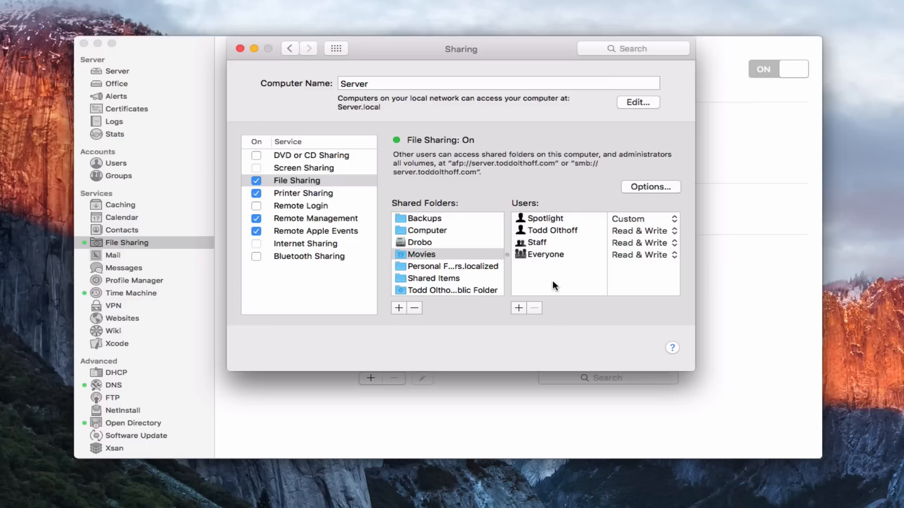
{"action": "mouse_move", "coordinate": [528, 260]}
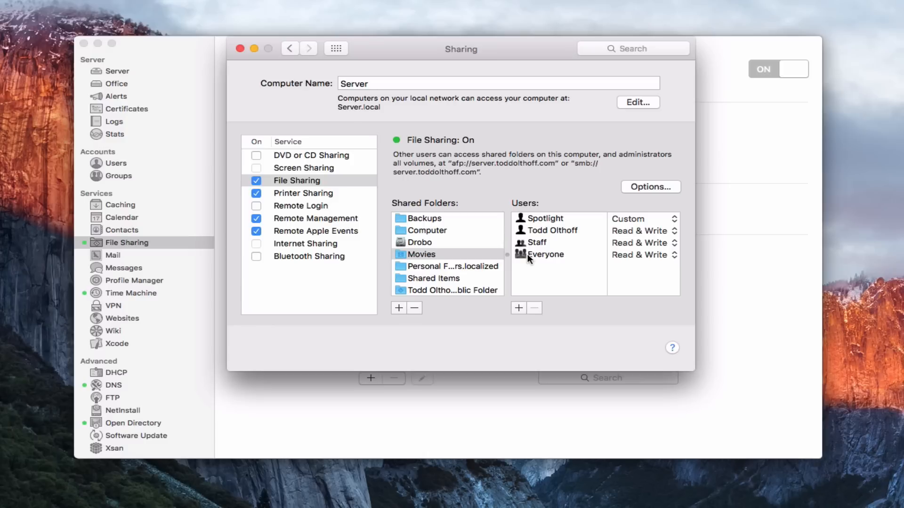
{"action": "mouse_move", "coordinate": [296, 80]}
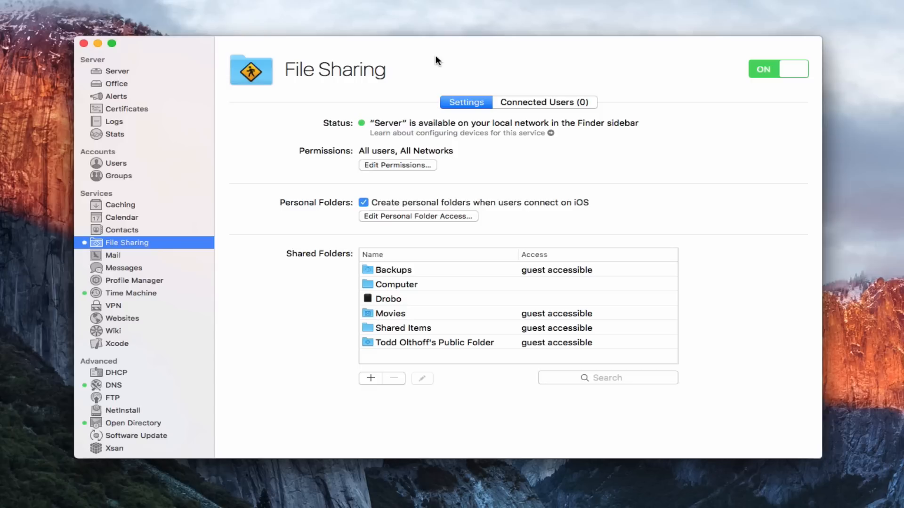
{"action": "mouse_move", "coordinate": [466, 65]}
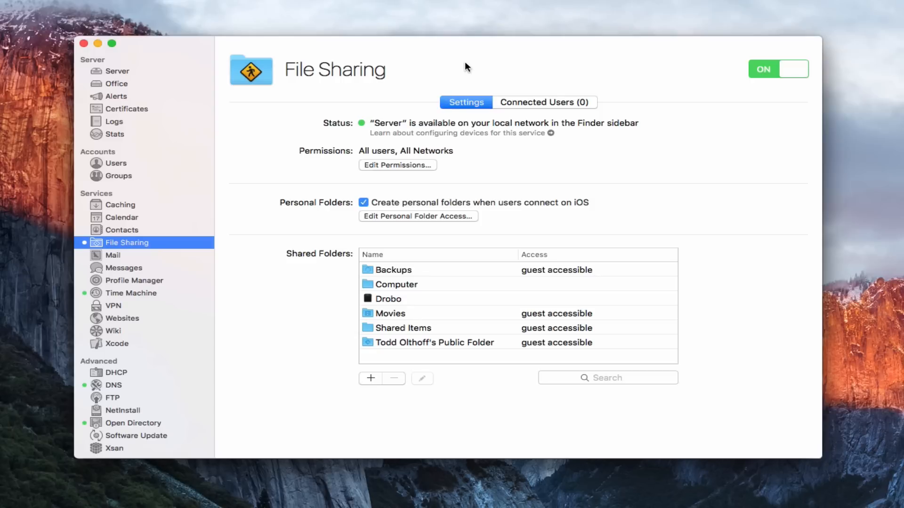
{"action": "mouse_move", "coordinate": [425, 144]}
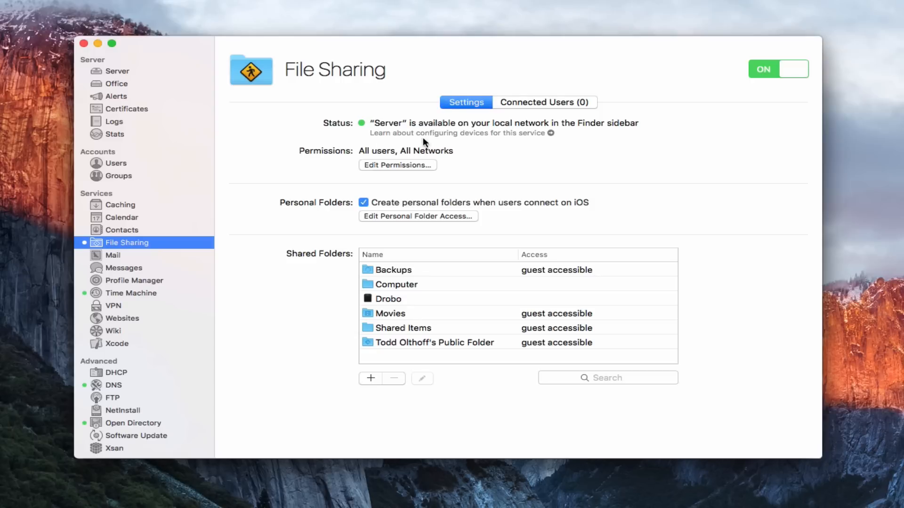
{"action": "mouse_move", "coordinate": [630, 89]}
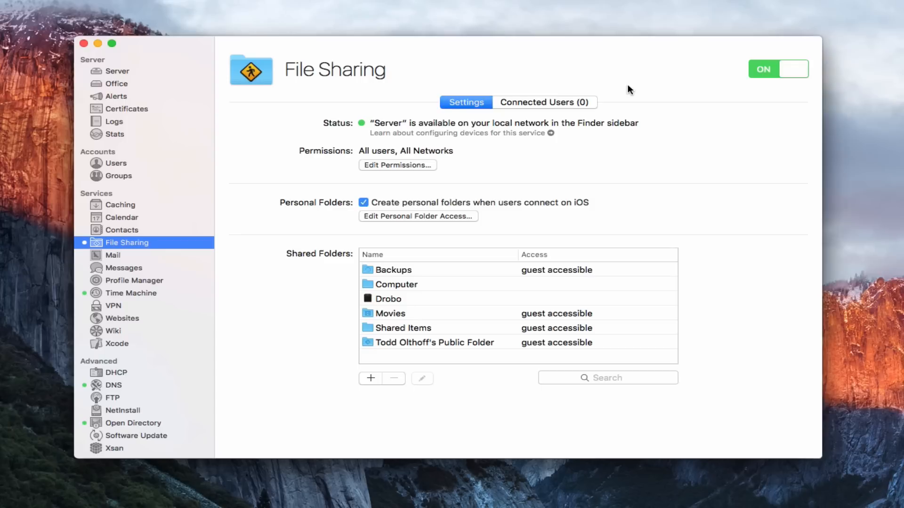
{"action": "mouse_move", "coordinate": [530, 109]}
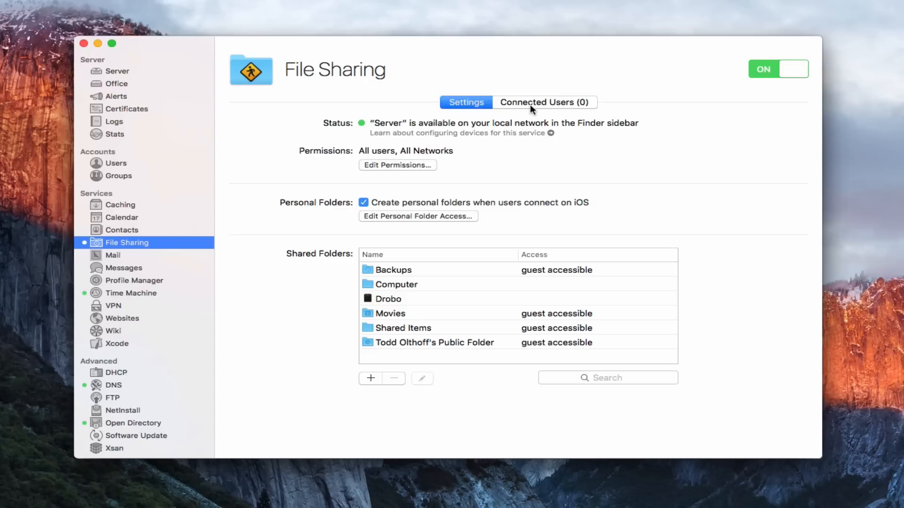
{"action": "left_click", "coordinate": [543, 102]}
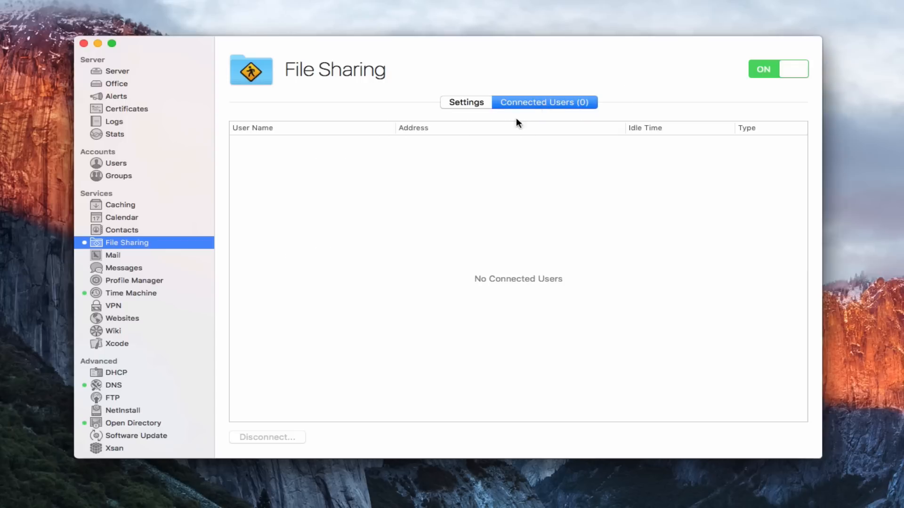
{"action": "mouse_move", "coordinate": [306, 175]}
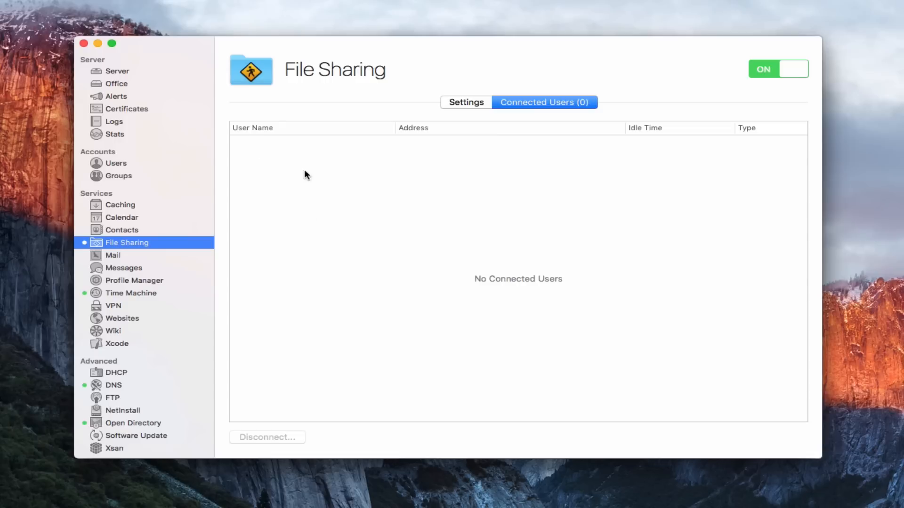
{"action": "mouse_move", "coordinate": [312, 377]}
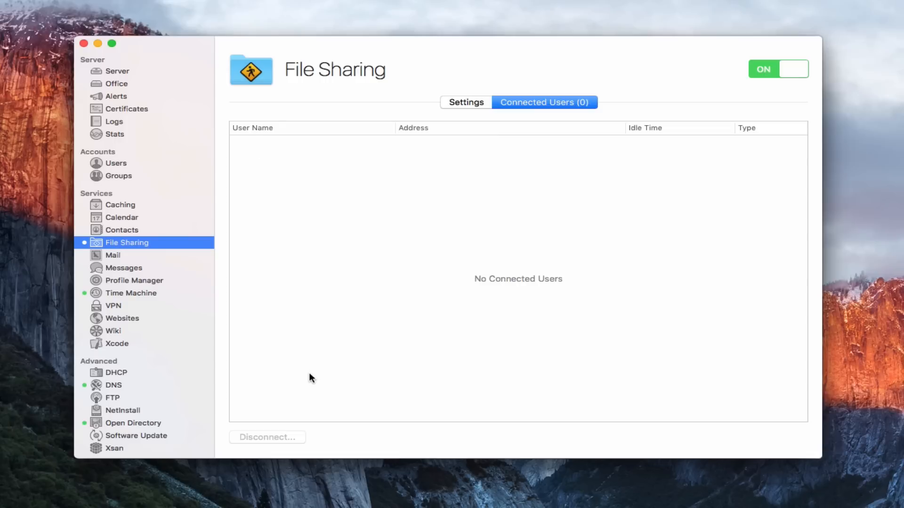
{"action": "mouse_move", "coordinate": [487, 108]}
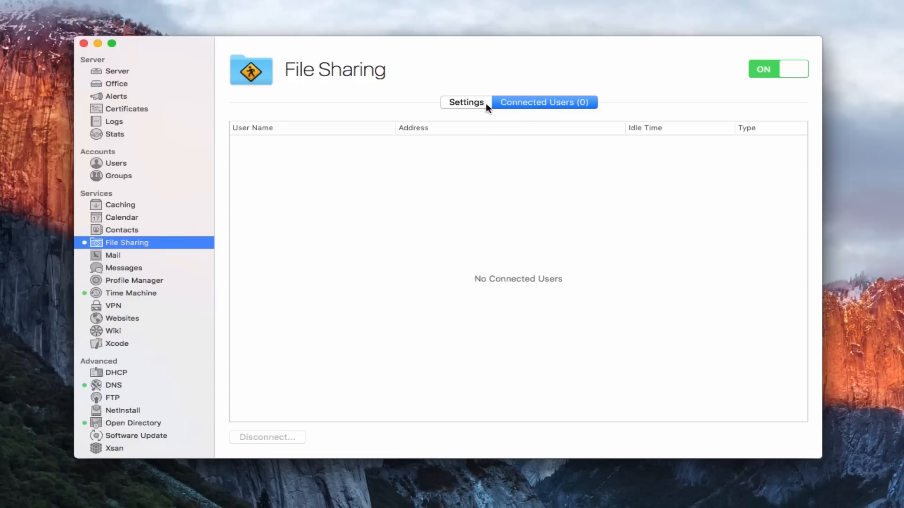
{"action": "mouse_move", "coordinate": [459, 108]}
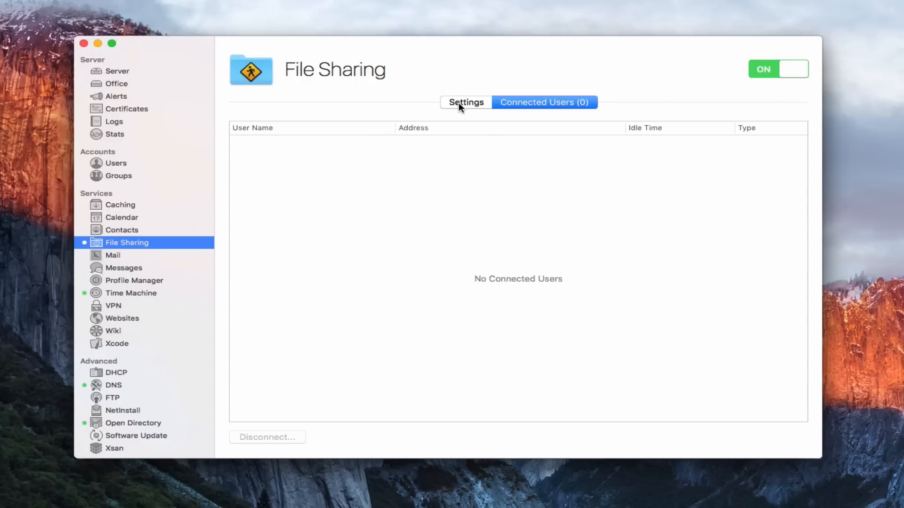
{"action": "left_click", "coordinate": [466, 102]}
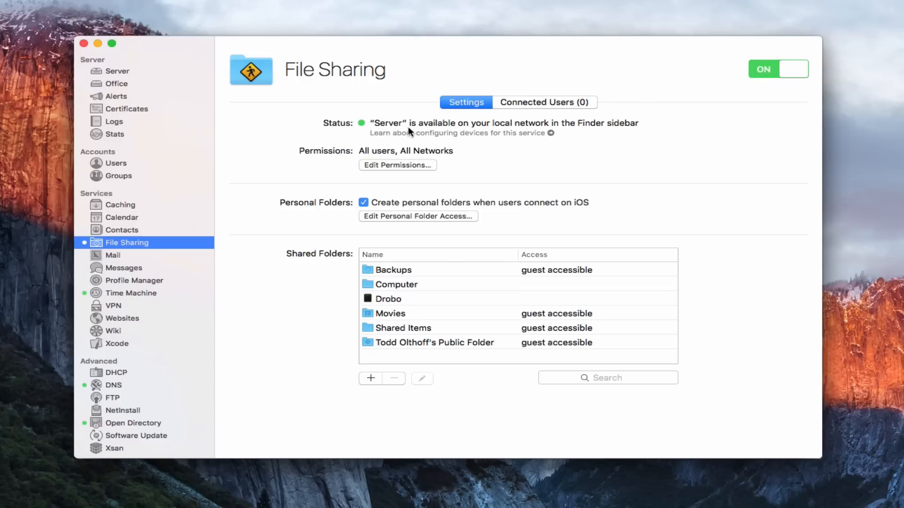
{"action": "mouse_move", "coordinate": [414, 134]}
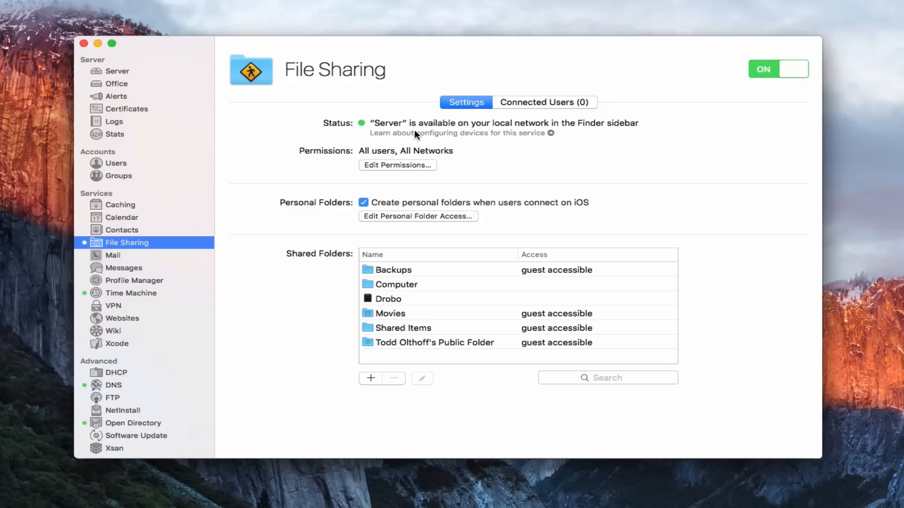
{"action": "mouse_move", "coordinate": [312, 163]}
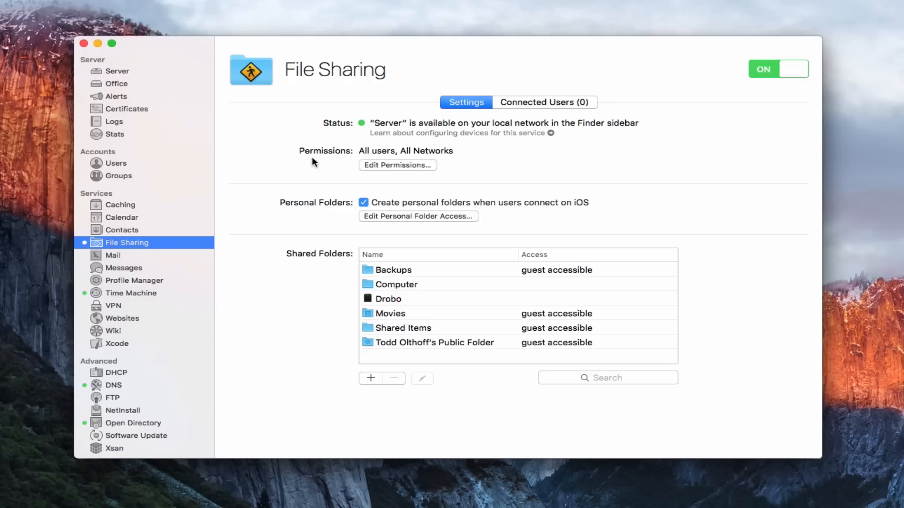
{"action": "left_click", "coordinate": [398, 165]}
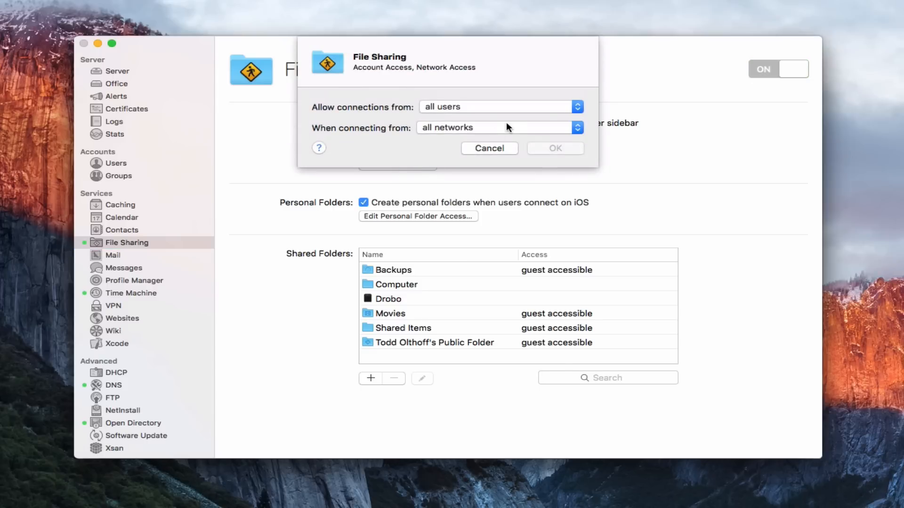
{"action": "left_click", "coordinate": [499, 106]}
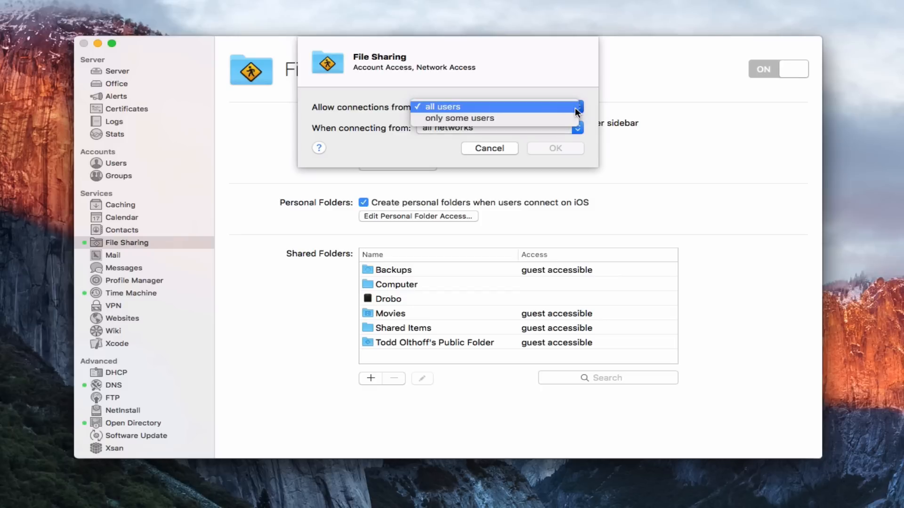
{"action": "left_click", "coordinate": [443, 107]}
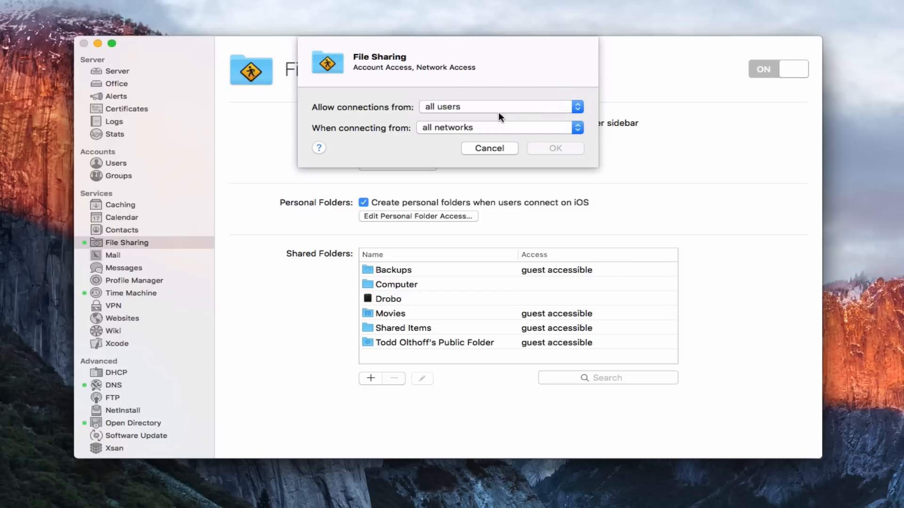
{"action": "mouse_move", "coordinate": [119, 170]}
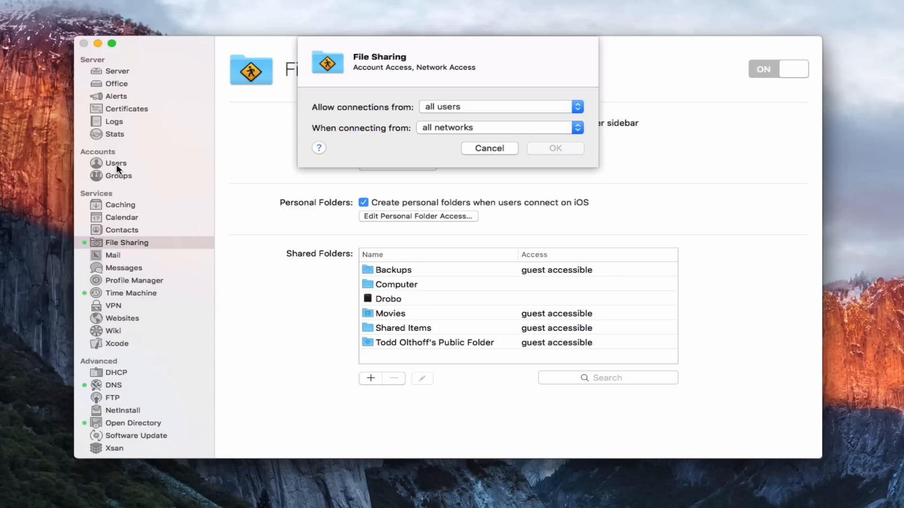
{"action": "mouse_move", "coordinate": [368, 169]}
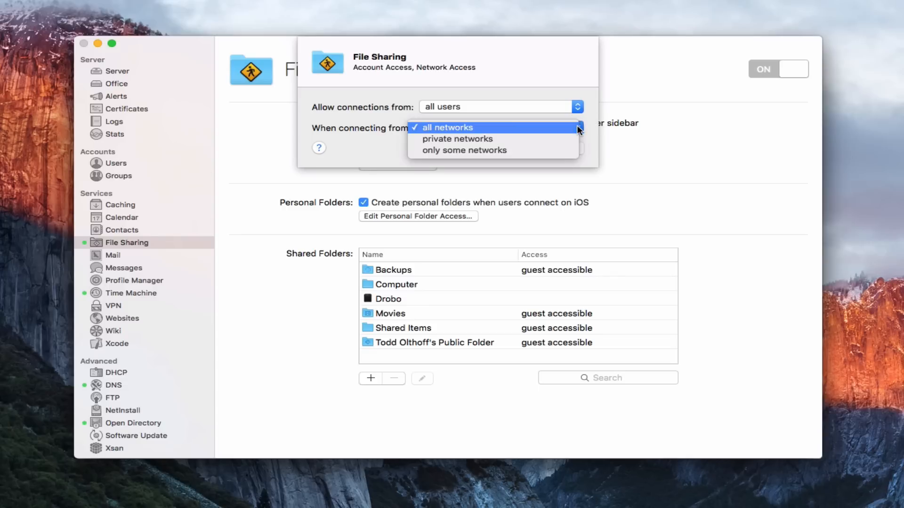
{"action": "mouse_move", "coordinate": [458, 138]}
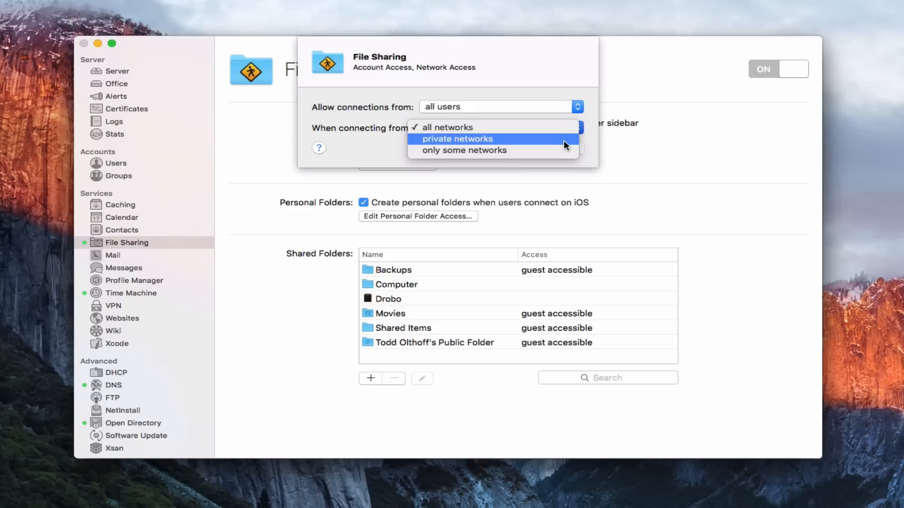
{"action": "mouse_move", "coordinate": [463, 151]}
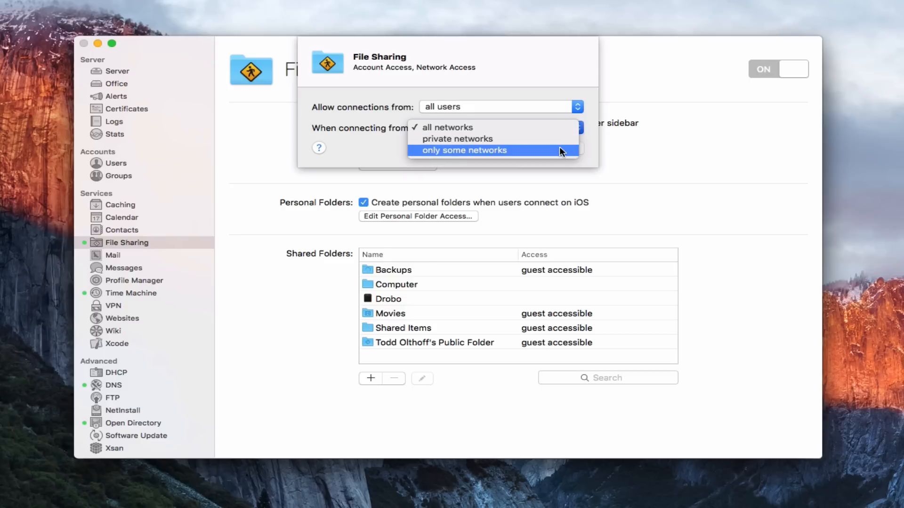
{"action": "mouse_move", "coordinate": [562, 152]}
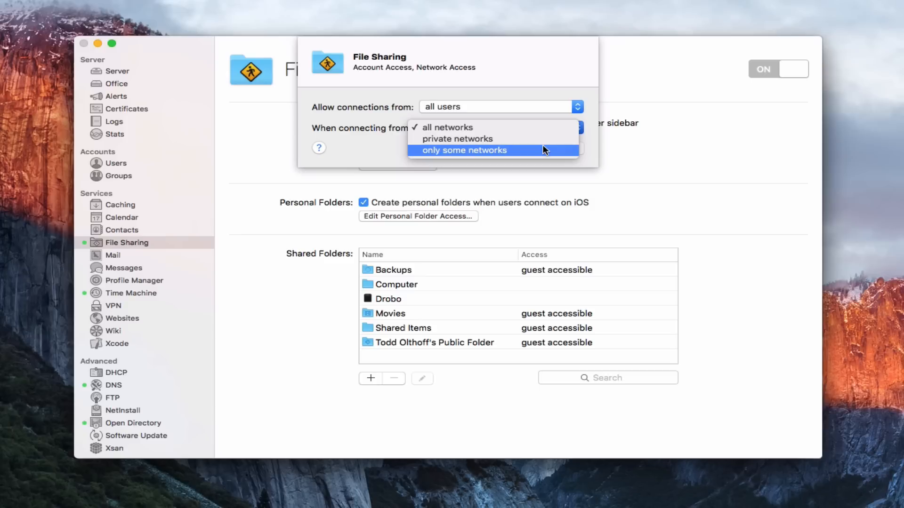
{"action": "mouse_move", "coordinate": [513, 127]}
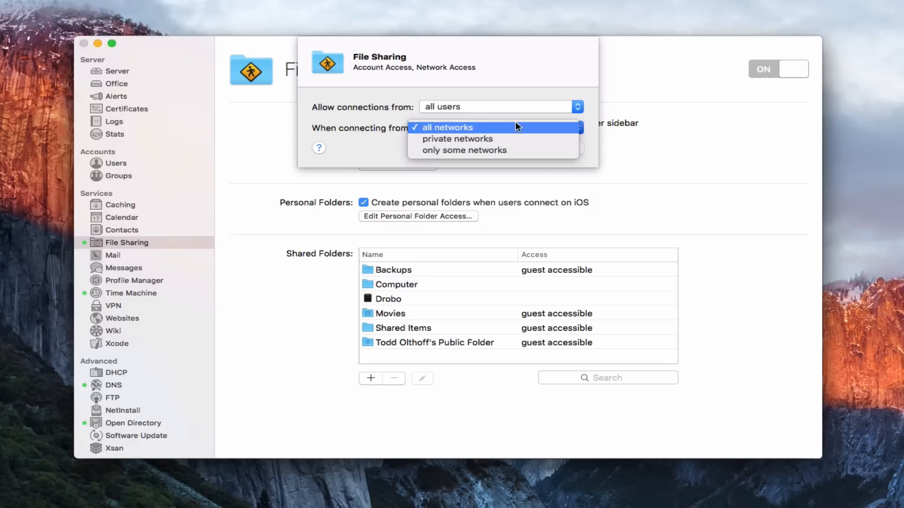
{"action": "left_click", "coordinate": [446, 127]}
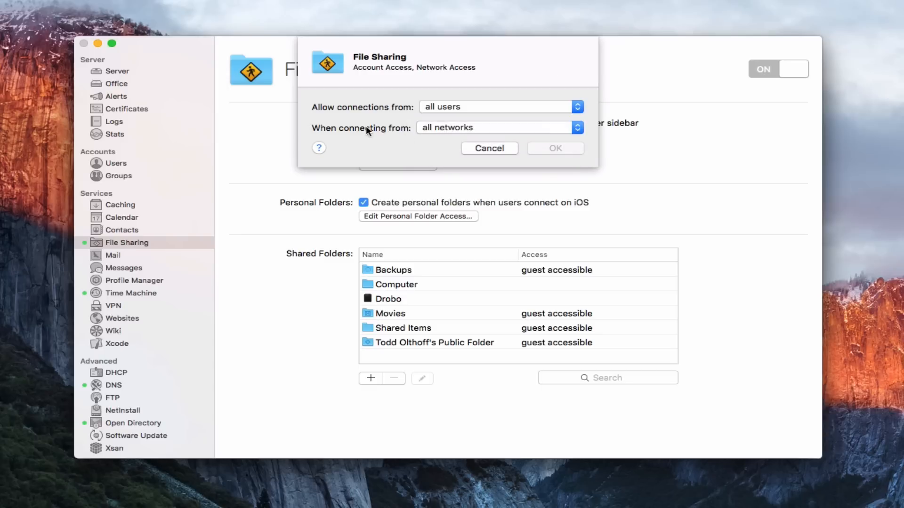
{"action": "mouse_move", "coordinate": [418, 144]}
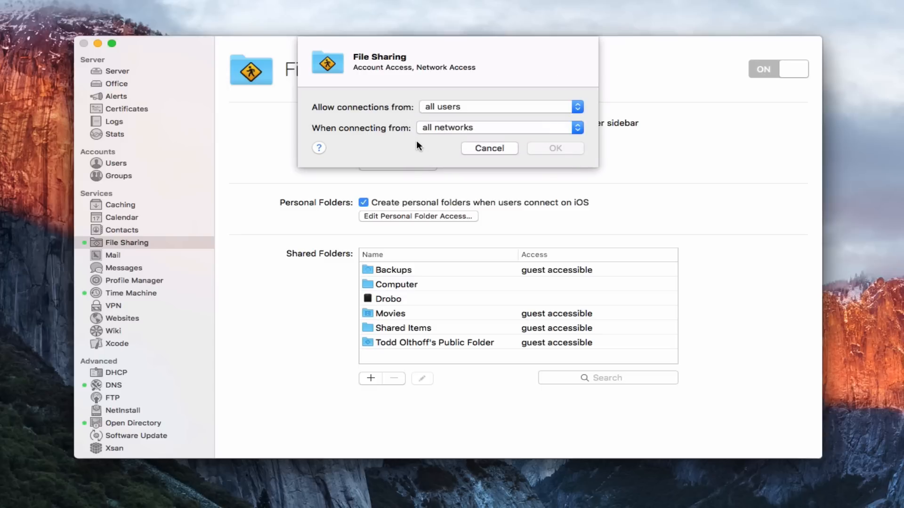
{"action": "mouse_move", "coordinate": [482, 154]}
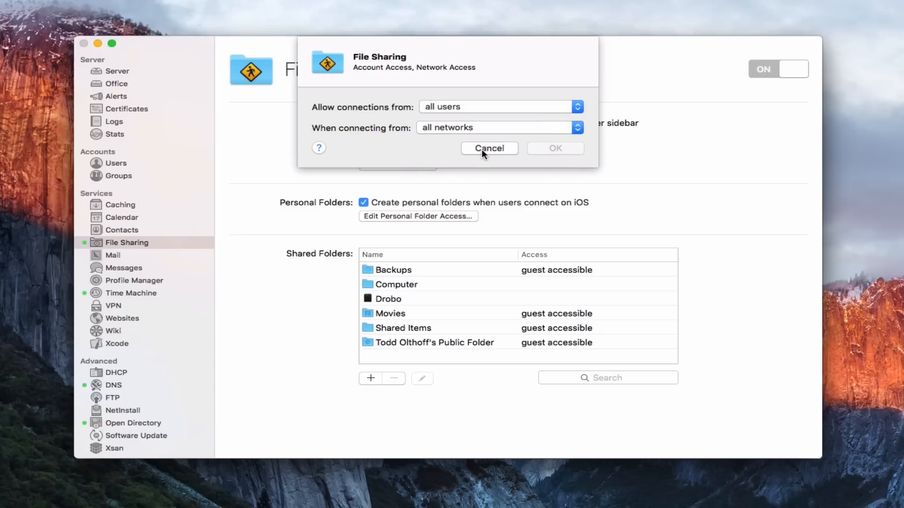
{"action": "left_click", "coordinate": [489, 148]}
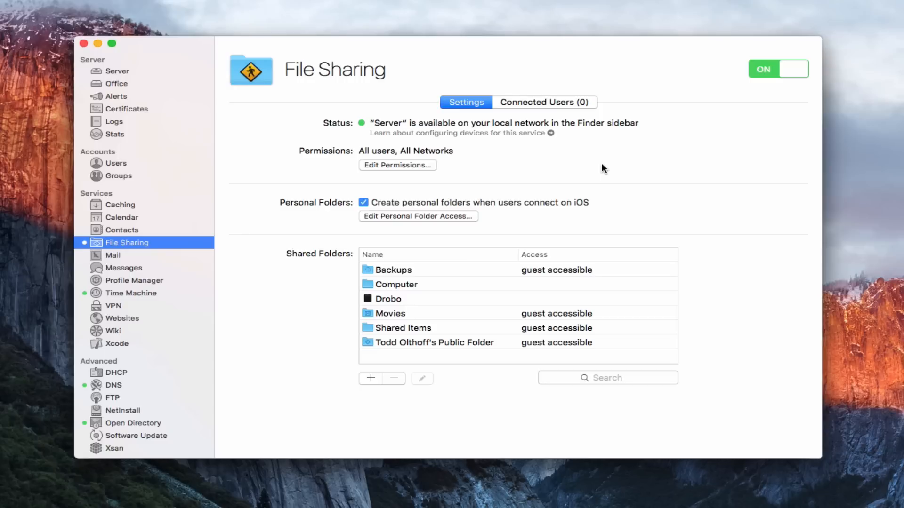
{"action": "mouse_move", "coordinate": [529, 223]}
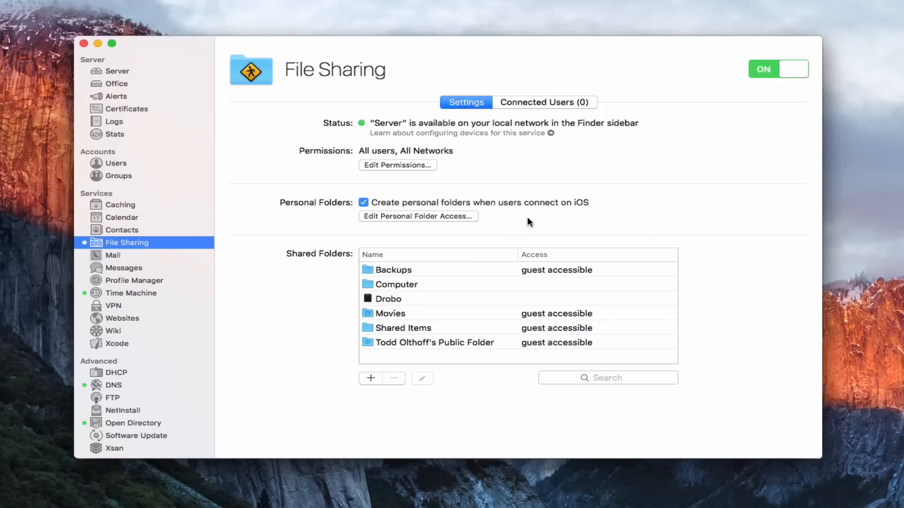
{"action": "mouse_move", "coordinate": [579, 213]}
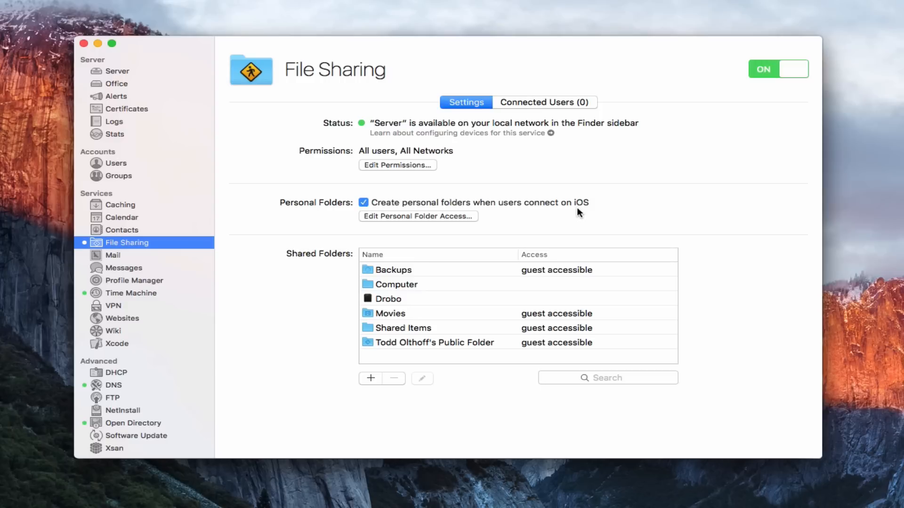
{"action": "mouse_move", "coordinate": [558, 216]}
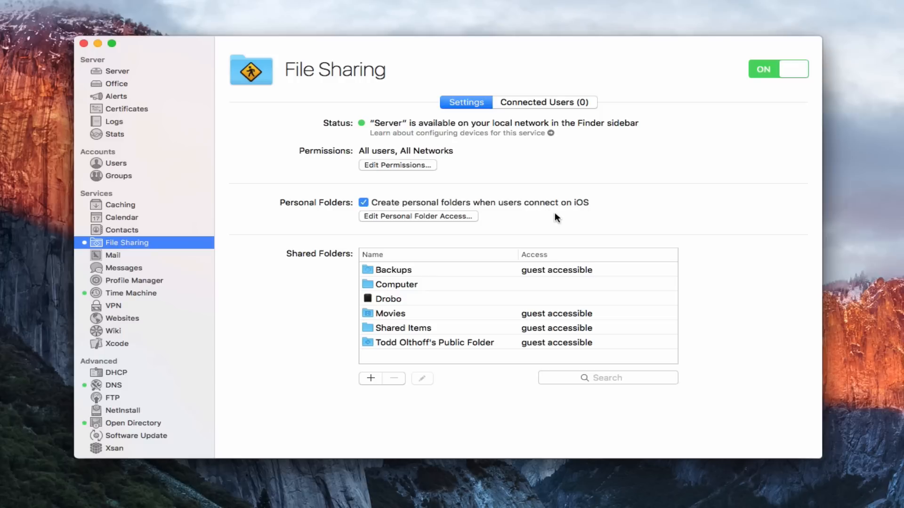
{"action": "mouse_move", "coordinate": [483, 283]}
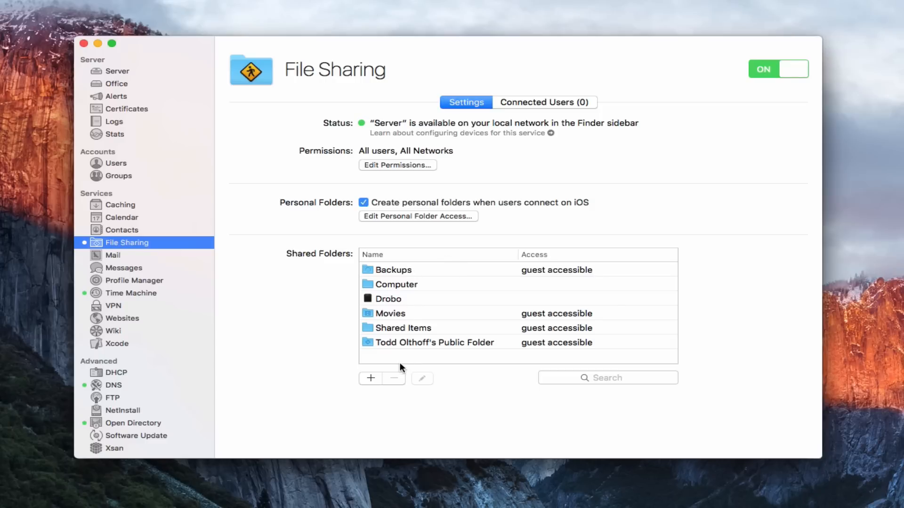
{"action": "mouse_move", "coordinate": [409, 360]}
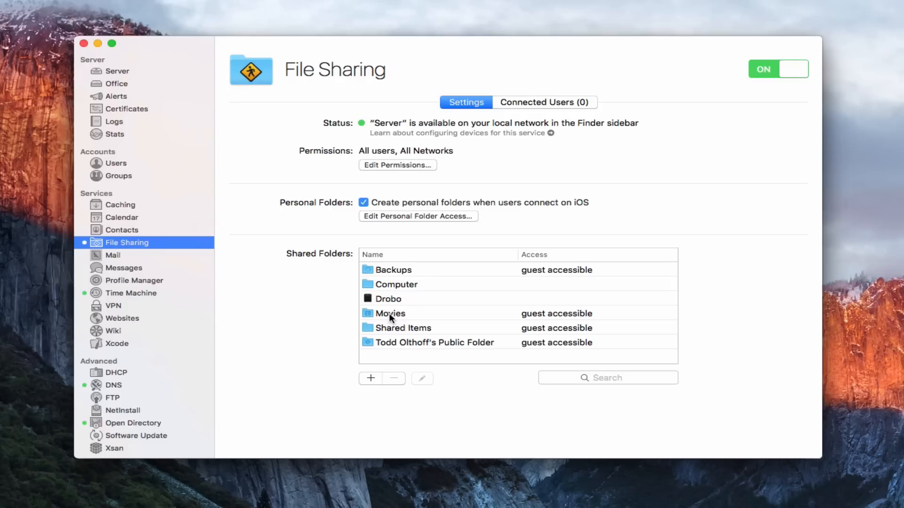
- View the Movies shared folder's settings with its protocols, guest access and permissions
{"action": "left_click", "coordinate": [390, 312]}
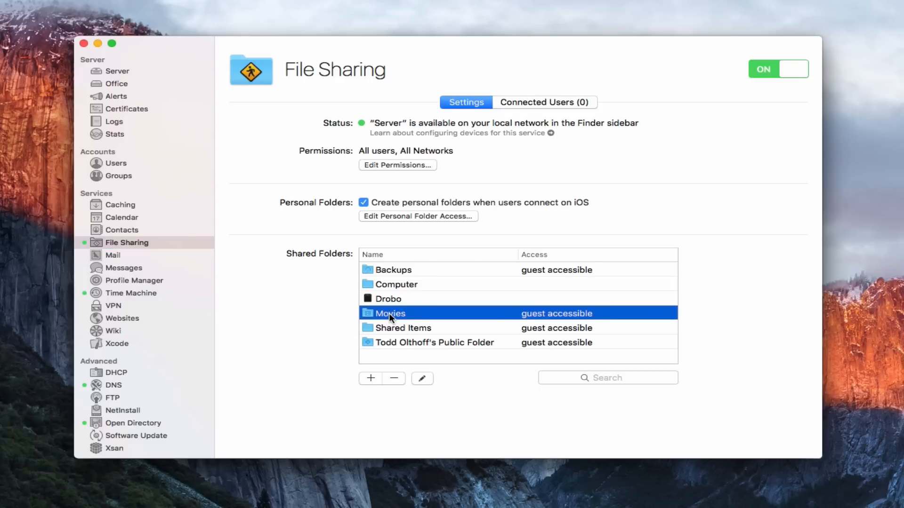
{"action": "left_click", "coordinate": [422, 378]}
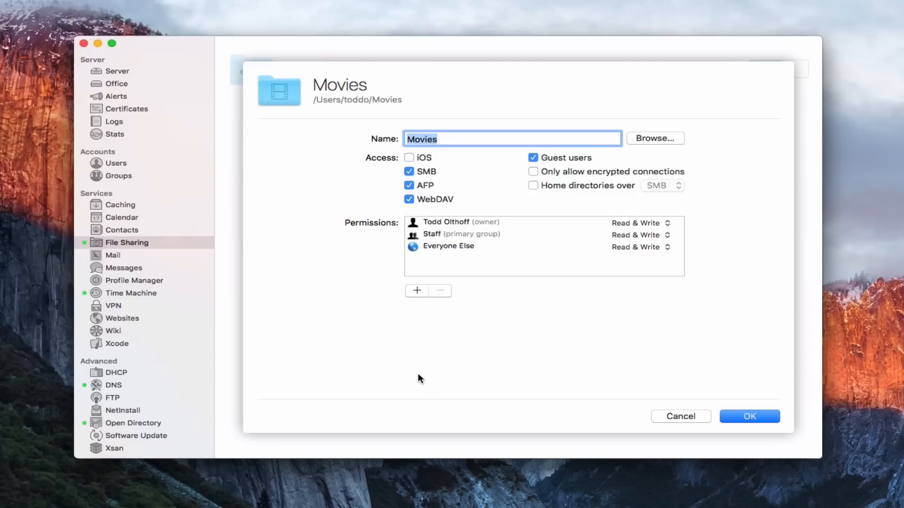
{"action": "mouse_move", "coordinate": [271, 97]}
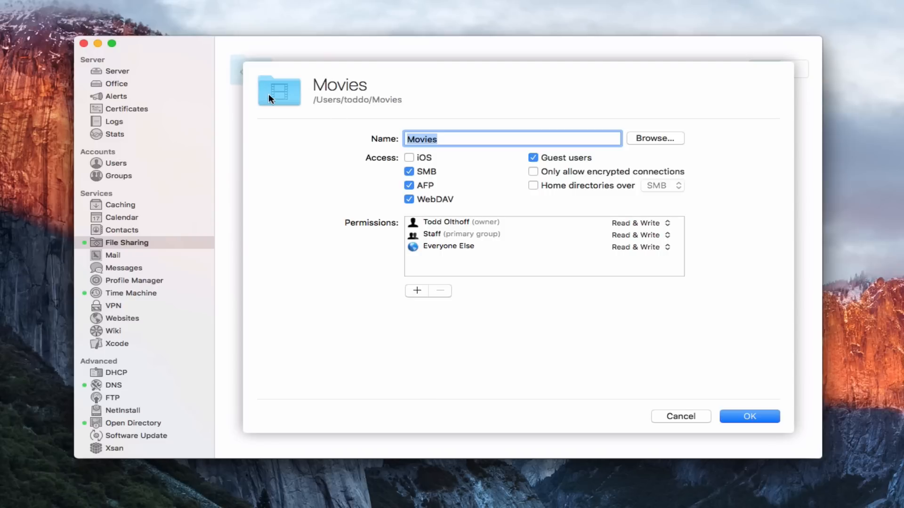
{"action": "mouse_move", "coordinate": [355, 110]}
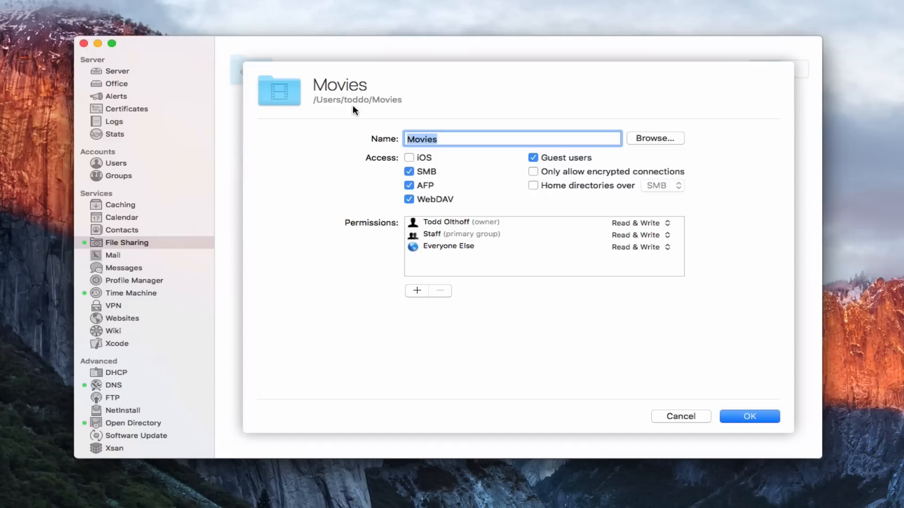
{"action": "mouse_move", "coordinate": [397, 150]}
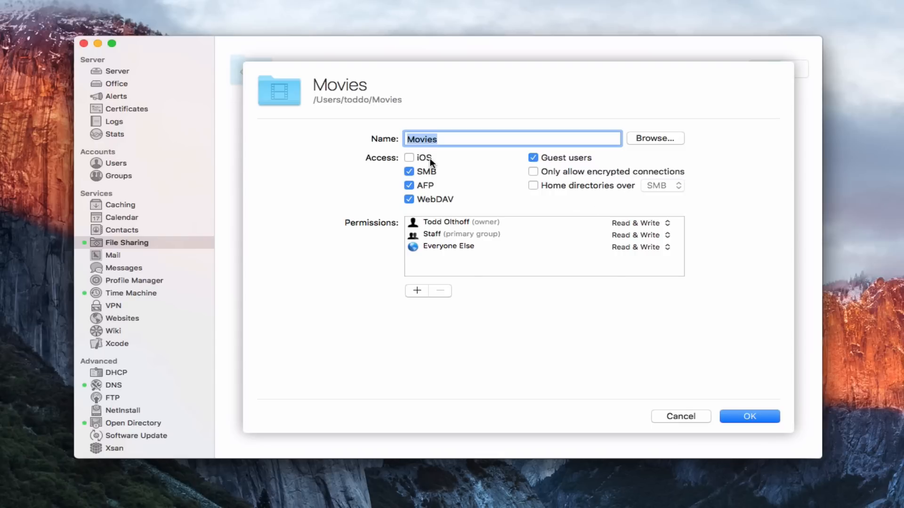
{"action": "mouse_move", "coordinate": [439, 161]}
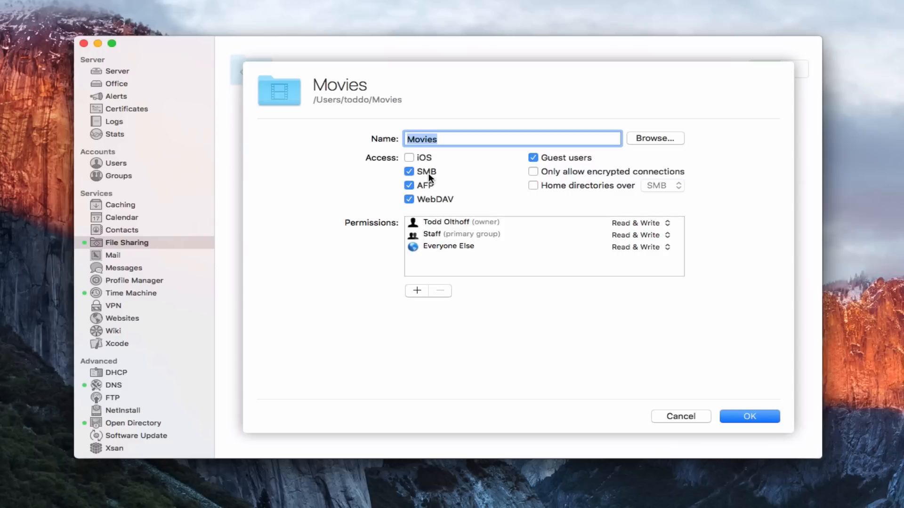
{"action": "mouse_move", "coordinate": [449, 175]}
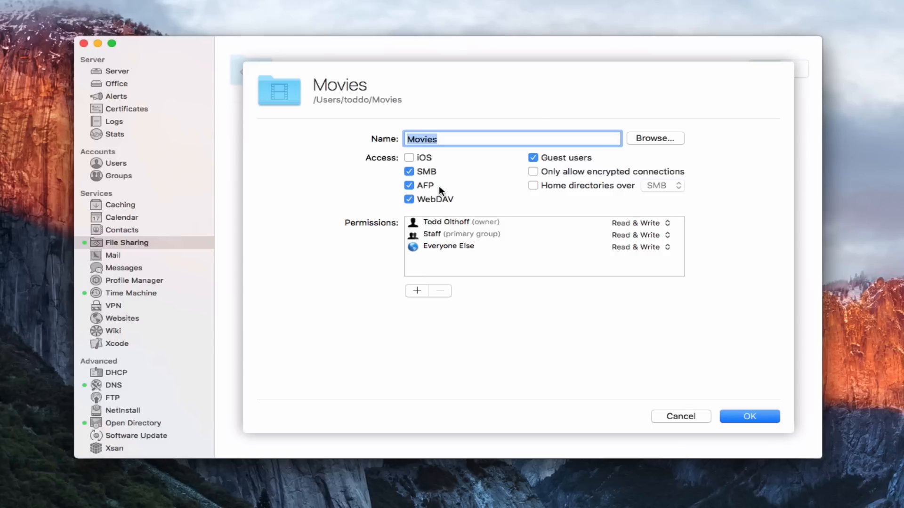
{"action": "mouse_move", "coordinate": [485, 202]}
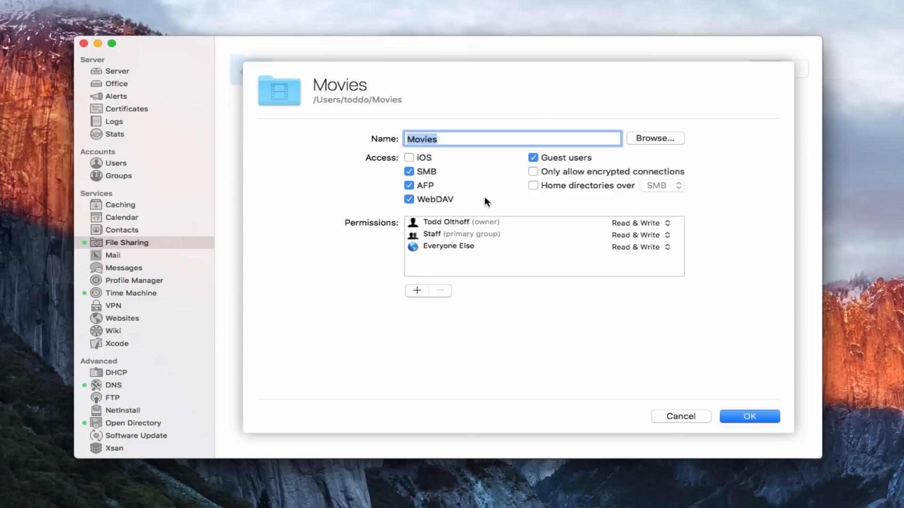
{"action": "mouse_move", "coordinate": [449, 209]}
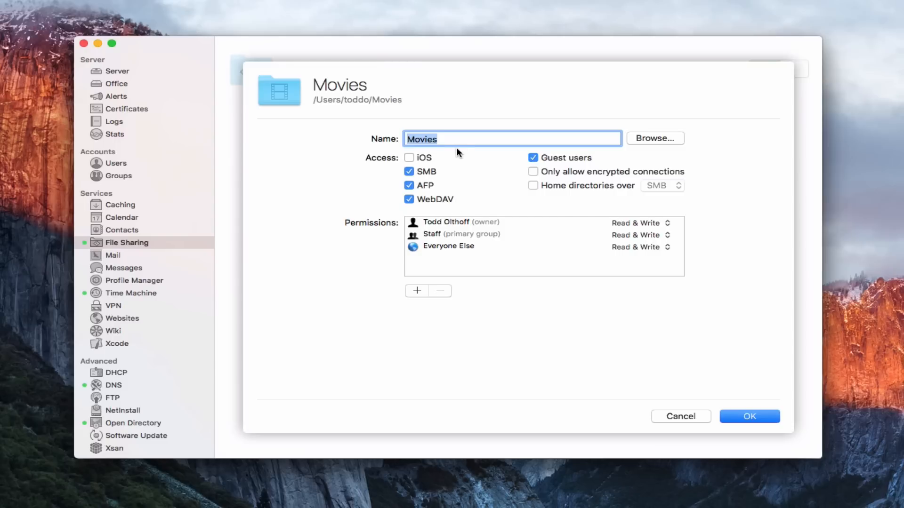
{"action": "mouse_move", "coordinate": [432, 161]}
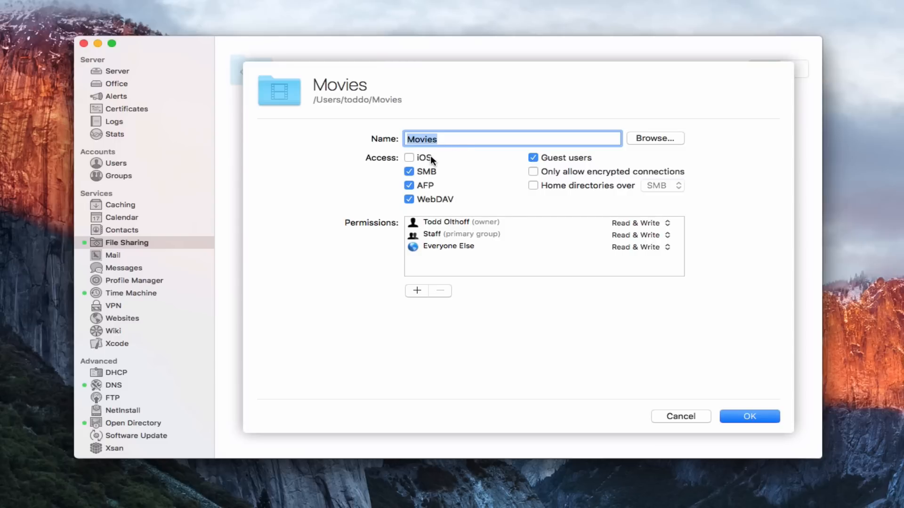
{"action": "mouse_move", "coordinate": [466, 215]}
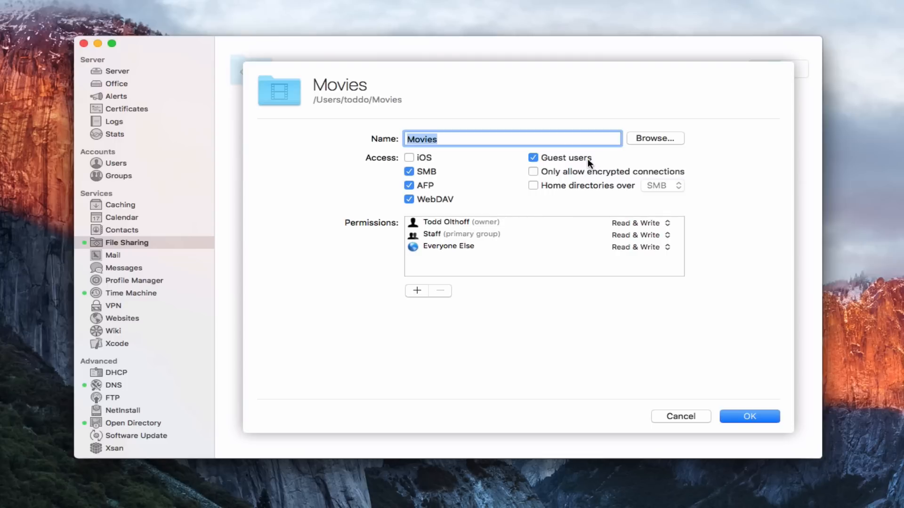
{"action": "mouse_move", "coordinate": [602, 170]}
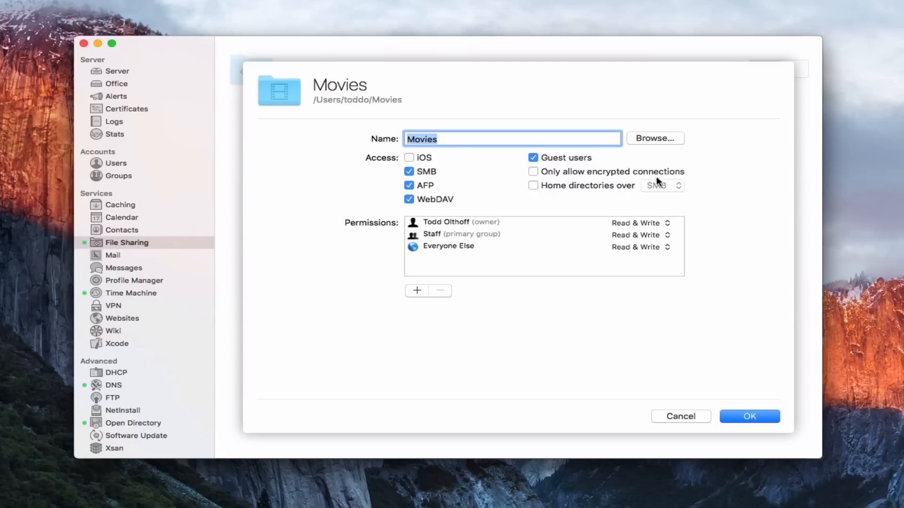
{"action": "mouse_move", "coordinate": [694, 182]}
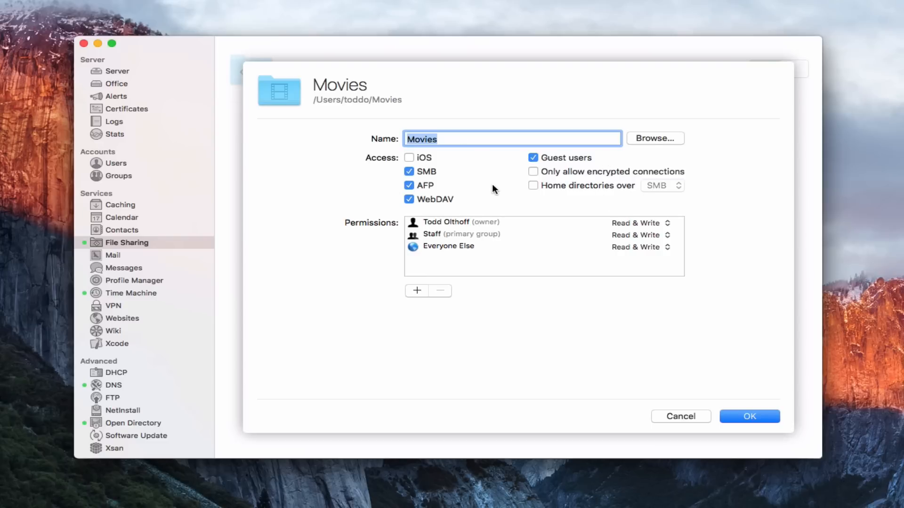
{"action": "mouse_move", "coordinate": [468, 181]}
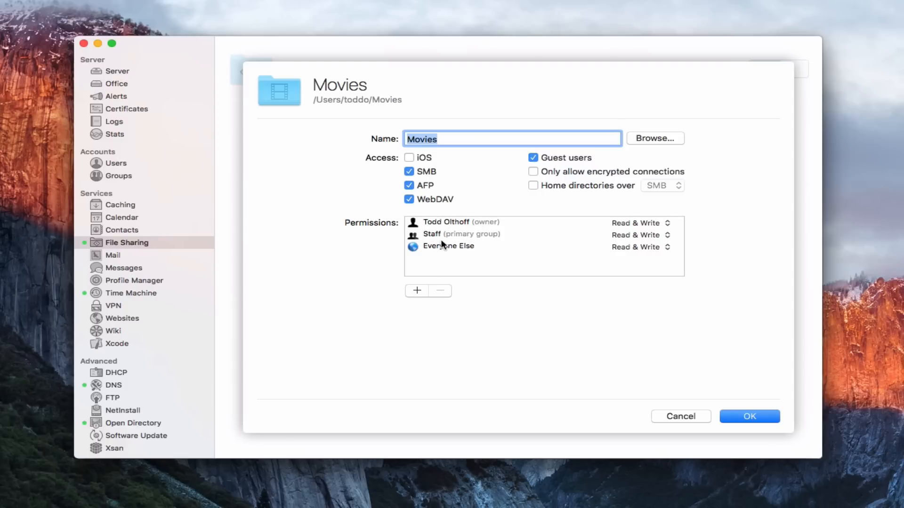
{"action": "mouse_move", "coordinate": [453, 225]}
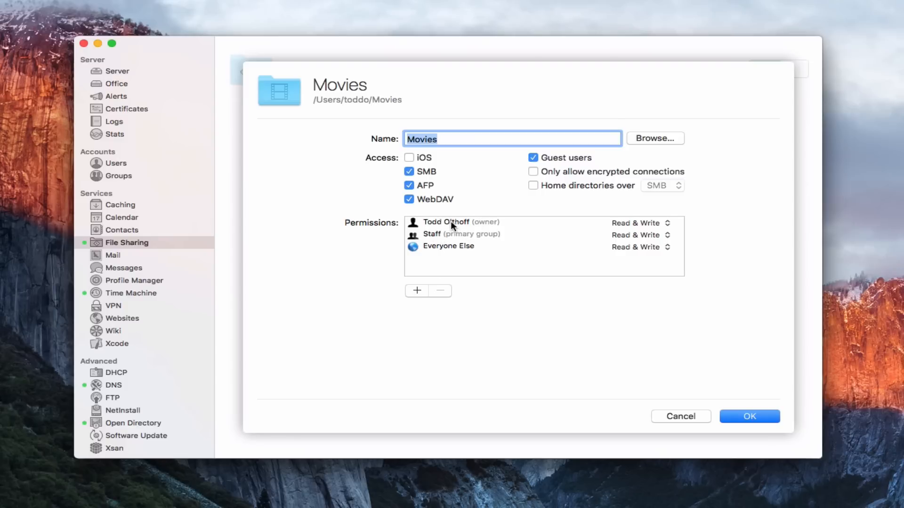
{"action": "mouse_move", "coordinate": [492, 247]}
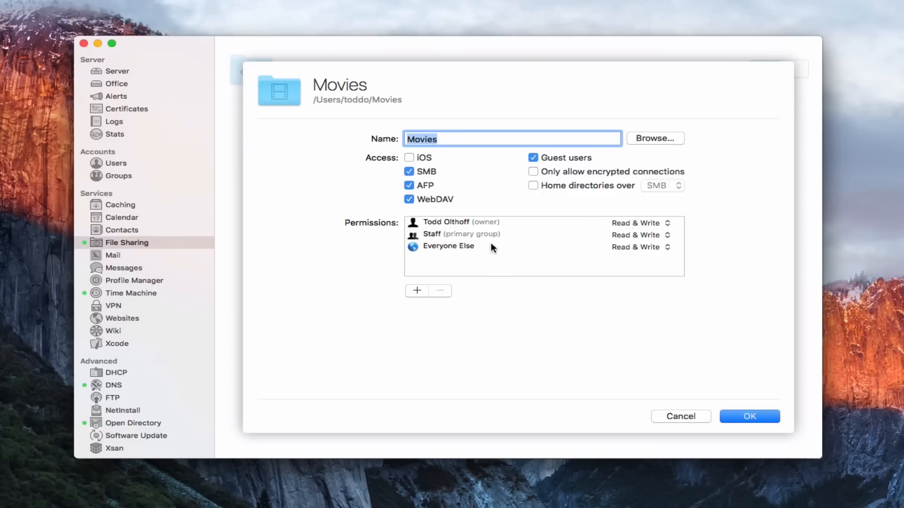
{"action": "mouse_move", "coordinate": [504, 278]}
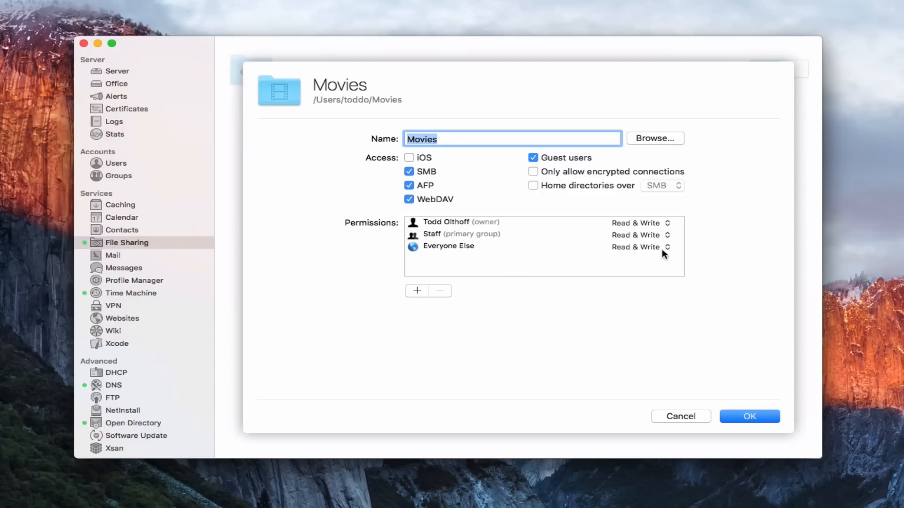
- Review the Everyone Else permission levels on Movies and keep Read & Write
{"action": "left_click", "coordinate": [640, 247]}
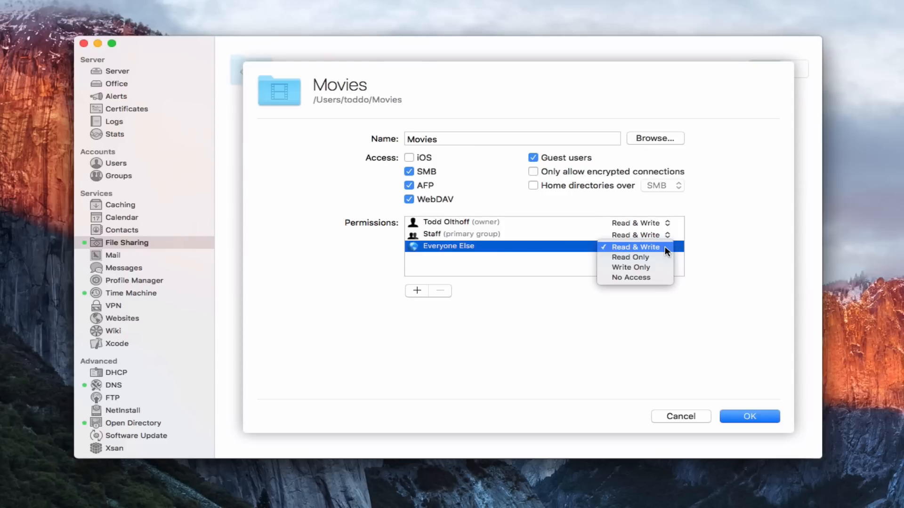
{"action": "mouse_move", "coordinate": [630, 257]}
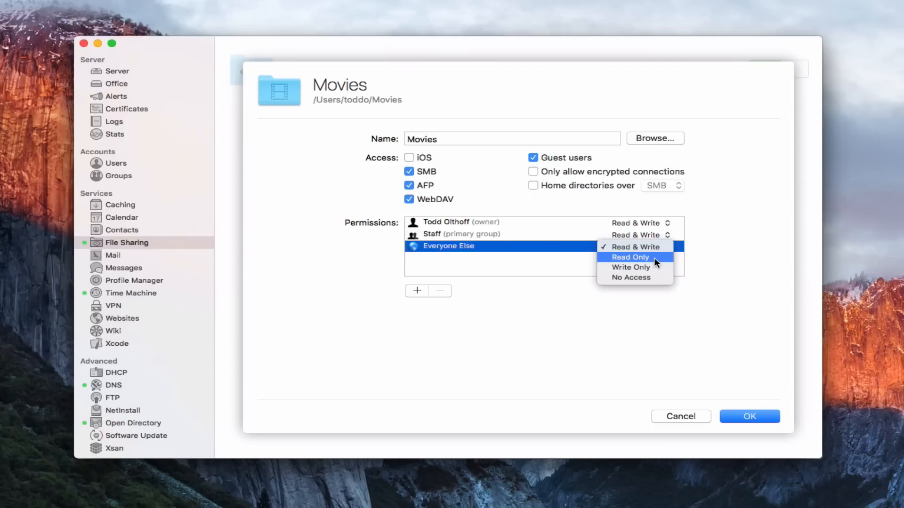
{"action": "mouse_move", "coordinate": [631, 267]}
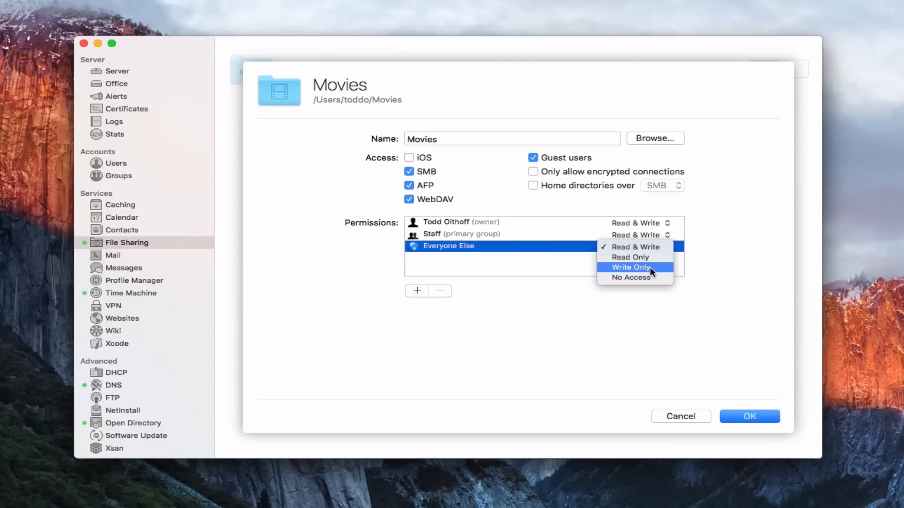
{"action": "mouse_move", "coordinate": [648, 277]}
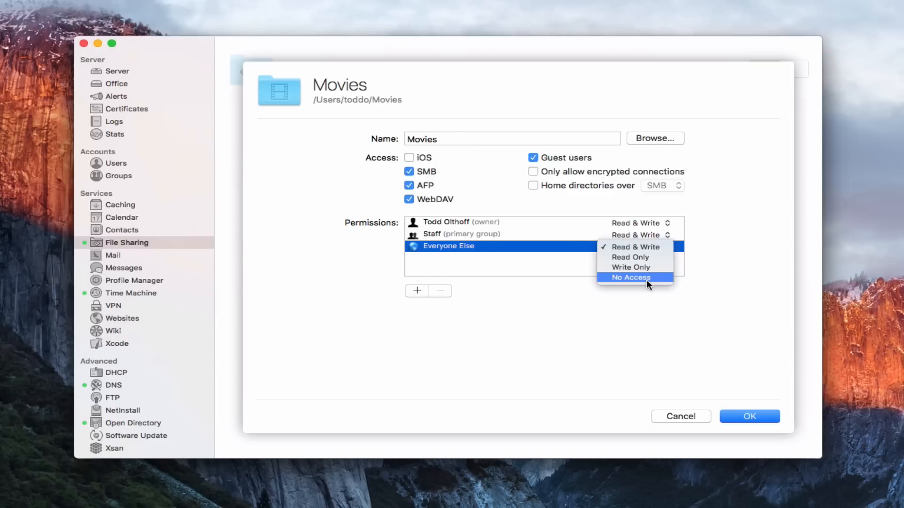
{"action": "left_click", "coordinate": [634, 246]}
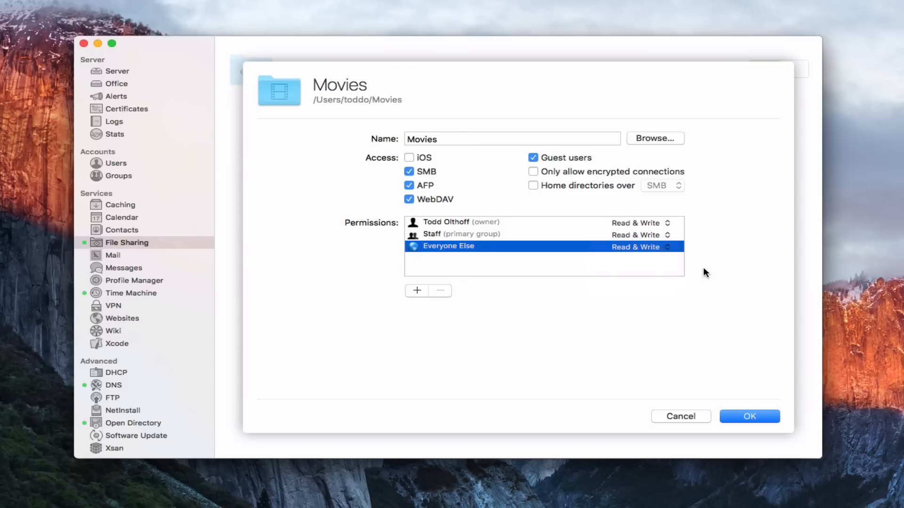
{"action": "mouse_move", "coordinate": [459, 237]}
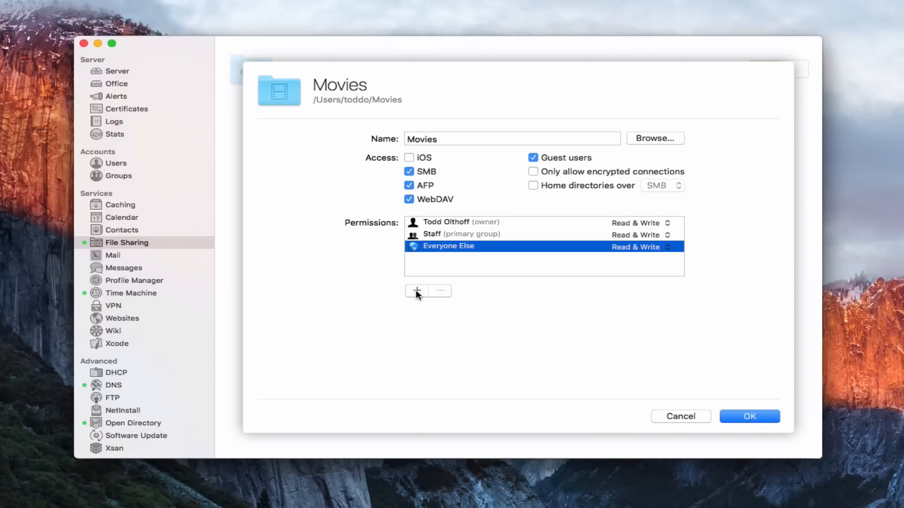
{"action": "mouse_move", "coordinate": [433, 263]}
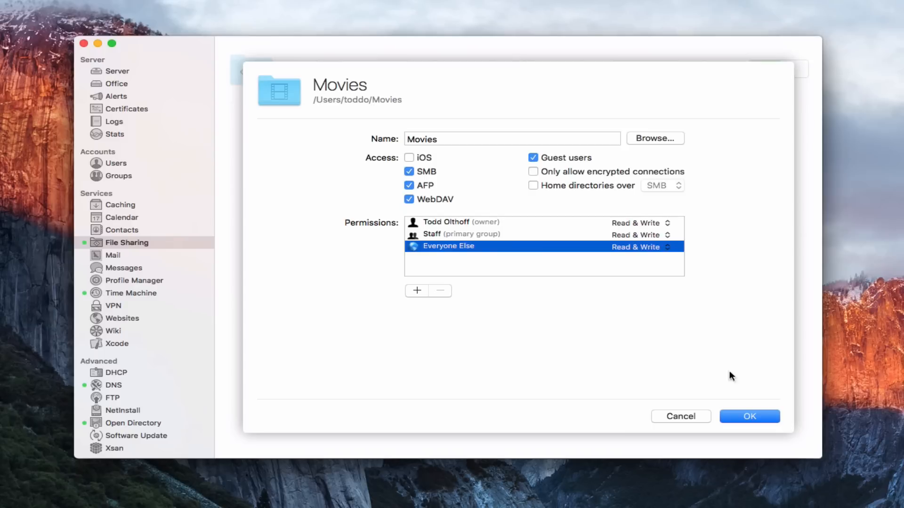
{"action": "mouse_move", "coordinate": [748, 397]}
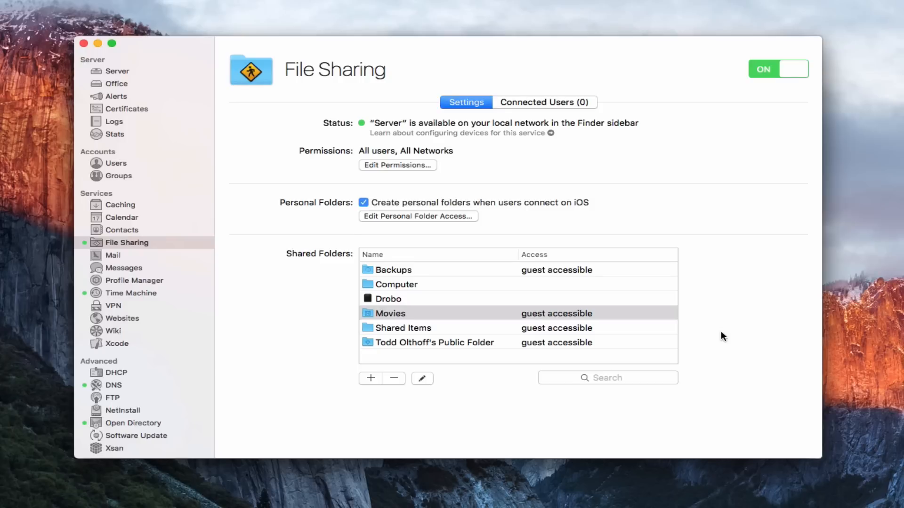
{"action": "mouse_move", "coordinate": [390, 392]}
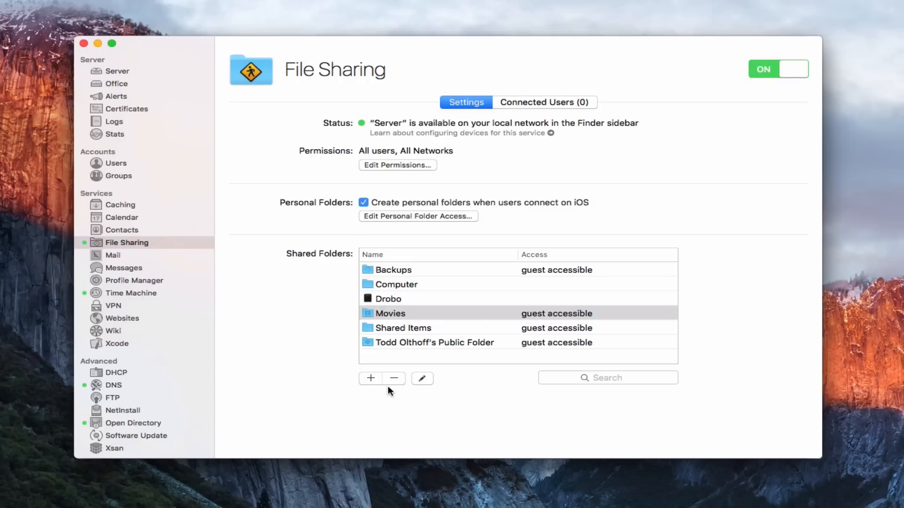
{"action": "mouse_move", "coordinate": [396, 388]}
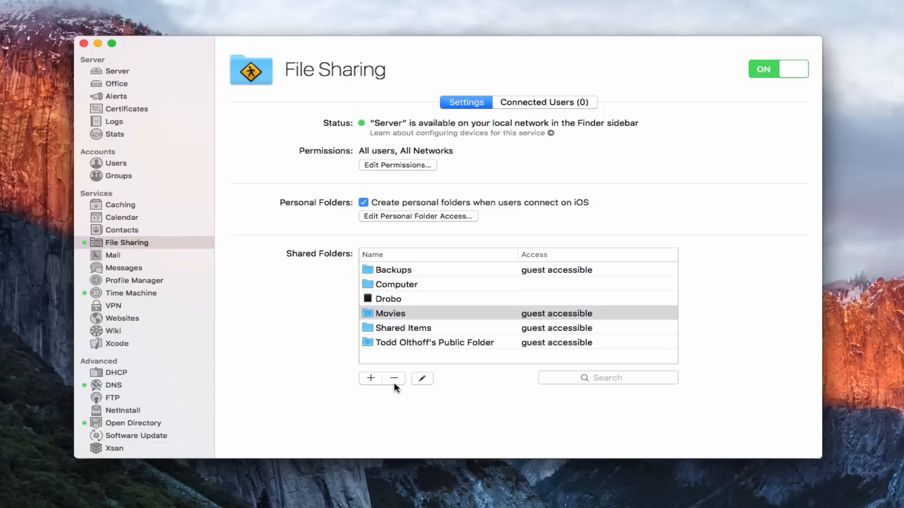
{"action": "mouse_move", "coordinate": [725, 133]}
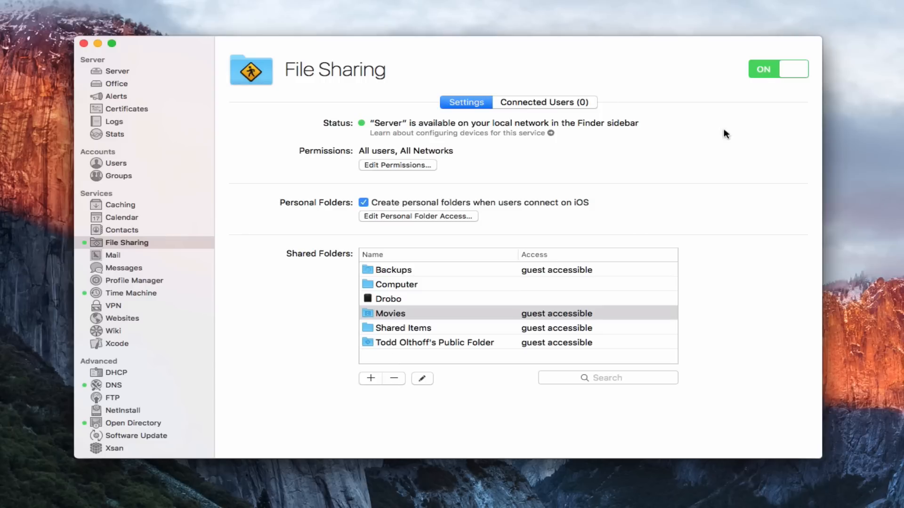
{"action": "mouse_move", "coordinate": [181, 105]}
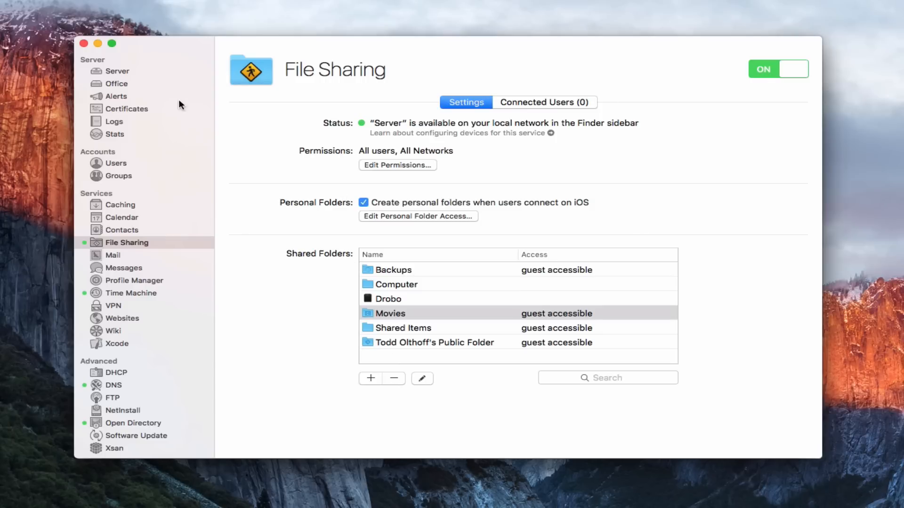
{"action": "left_click", "coordinate": [117, 83]}
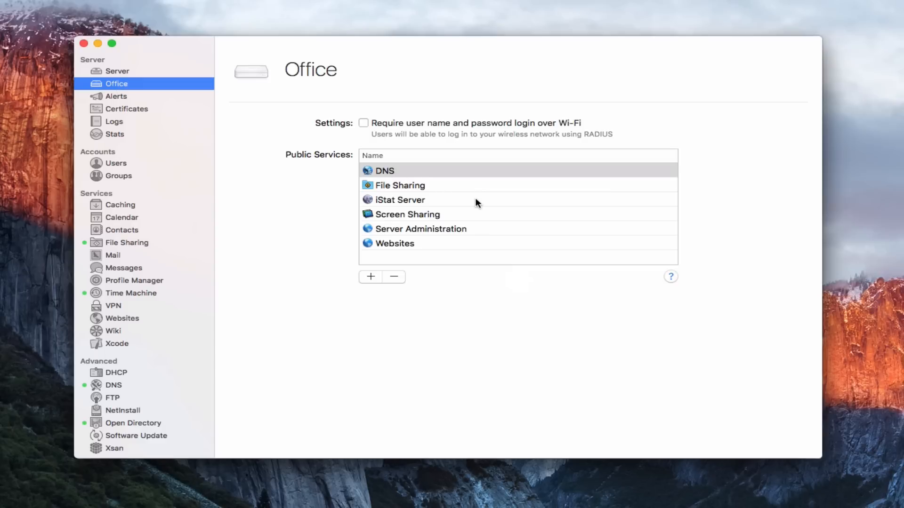
{"action": "left_click", "coordinate": [400, 185]}
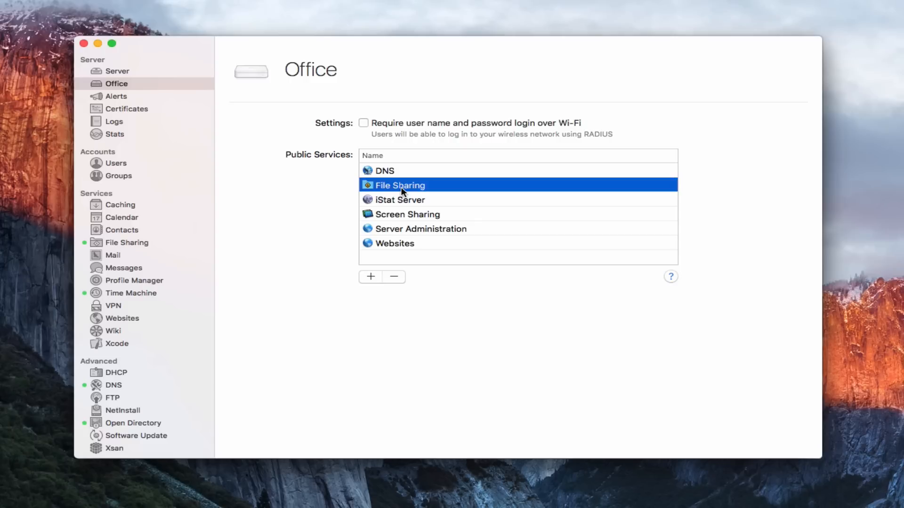
{"action": "mouse_move", "coordinate": [382, 190]}
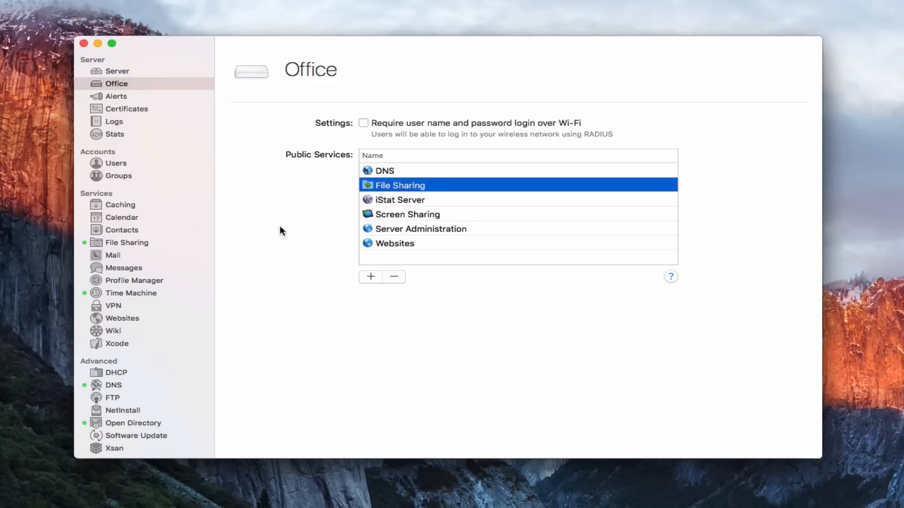
{"action": "left_click", "coordinate": [127, 242]}
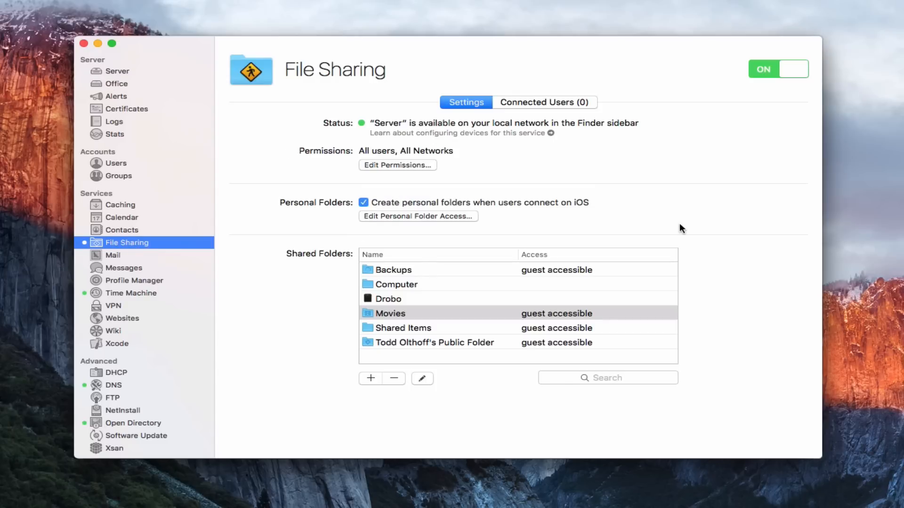
{"action": "mouse_move", "coordinate": [394, 444]}
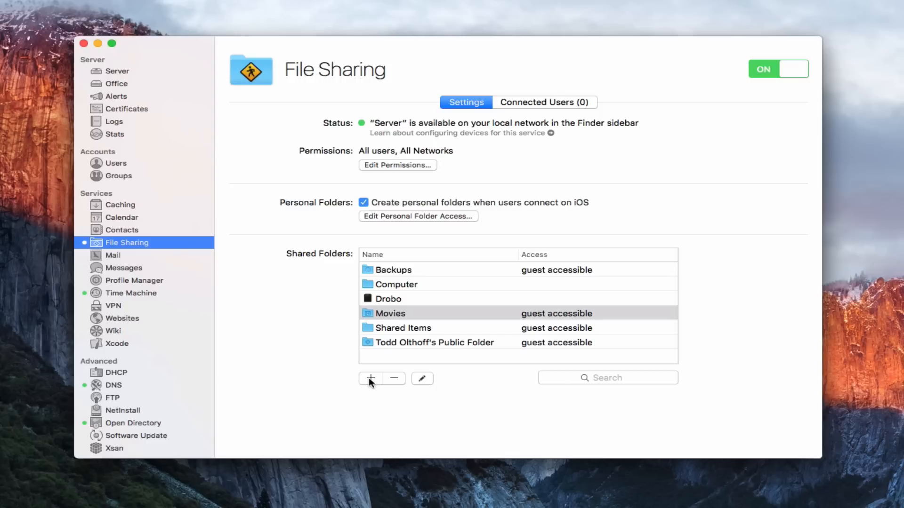
- Create a new Home Folders folder in Documents and add it as a shared folder
{"action": "left_click", "coordinate": [371, 379]}
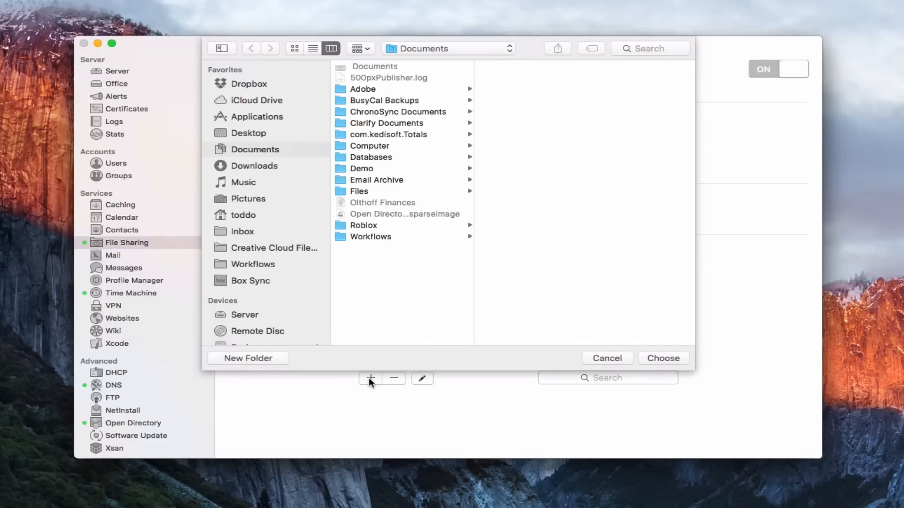
{"action": "mouse_move", "coordinate": [396, 321]}
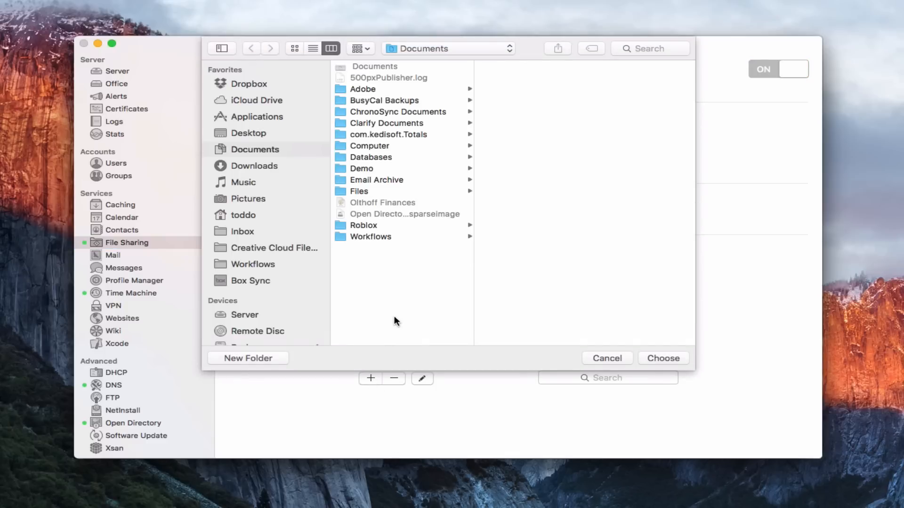
{"action": "mouse_move", "coordinate": [249, 367]}
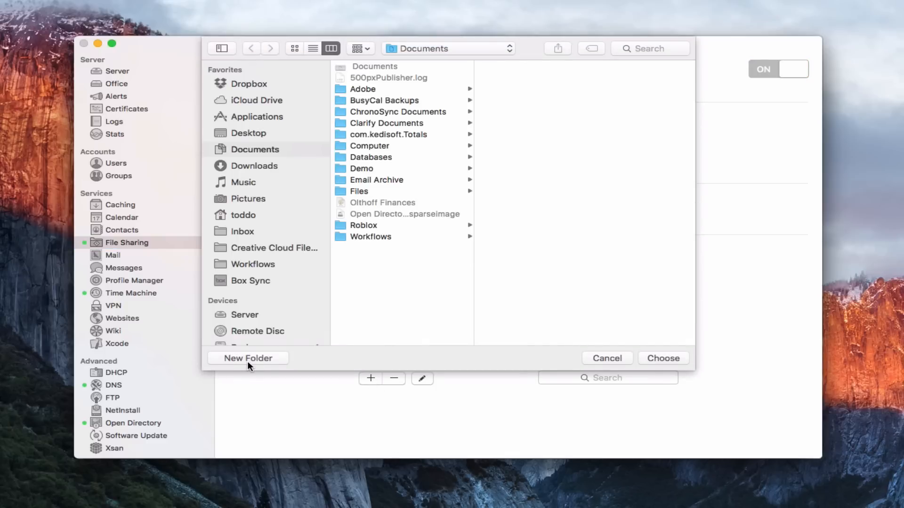
{"action": "left_click", "coordinate": [248, 358]}
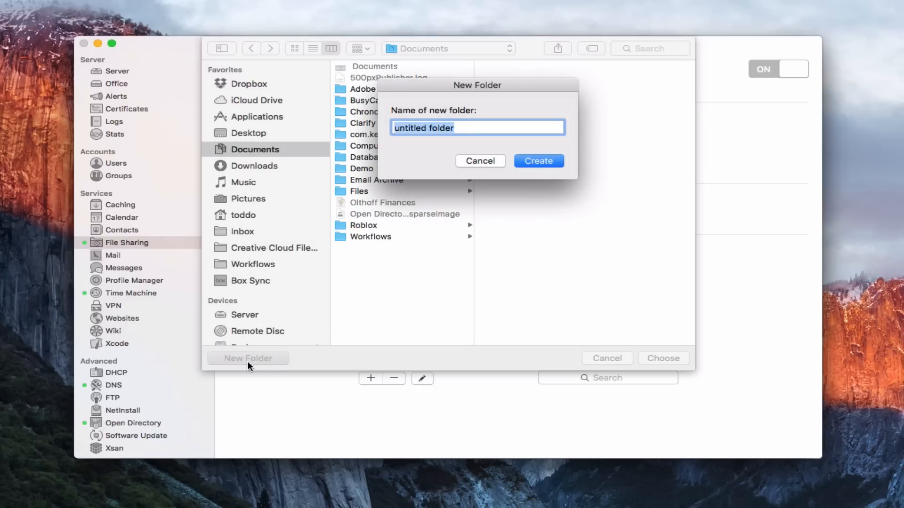
{"action": "type", "text": "Home Folders"}
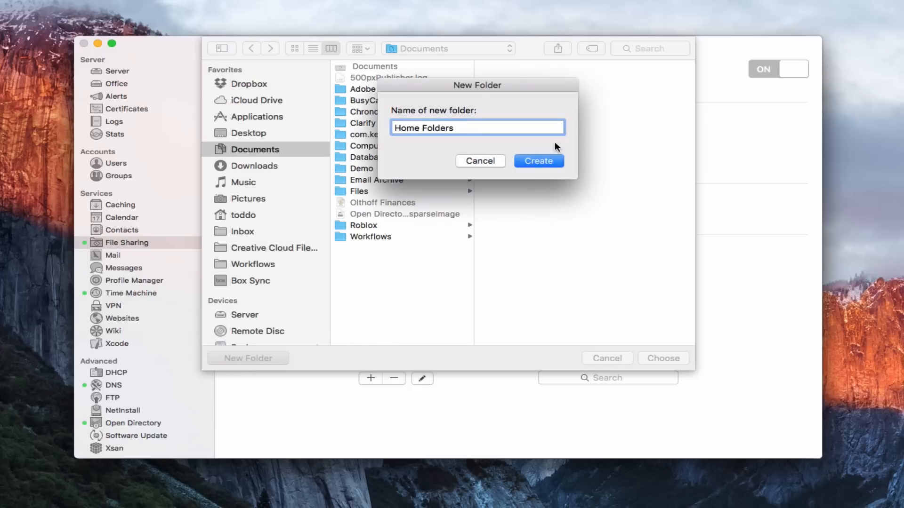
{"action": "left_click", "coordinate": [537, 161]}
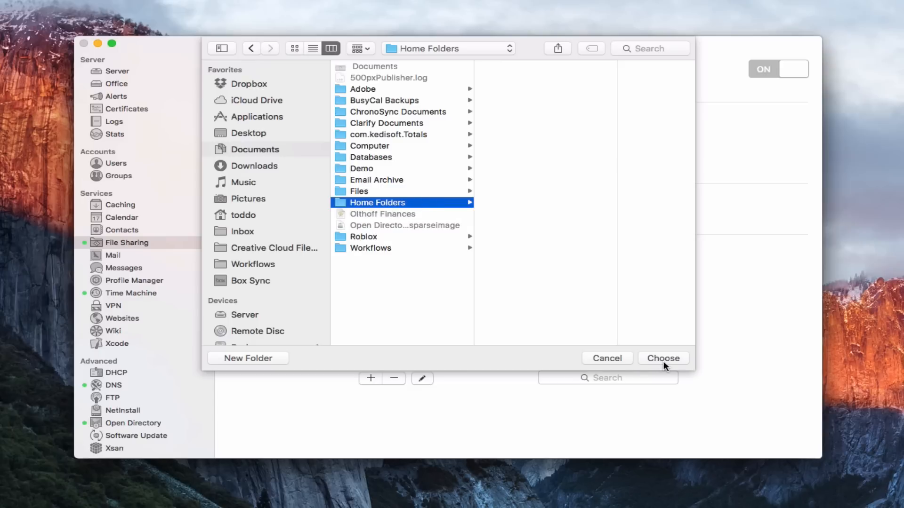
{"action": "left_click", "coordinate": [663, 358]}
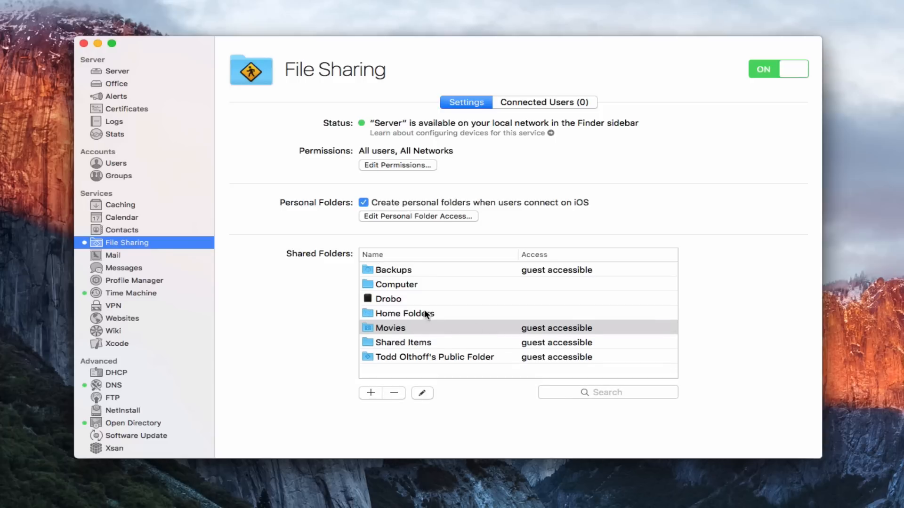
- Set the Home Folders share to serve home directories over AFP, with iOS access off
{"action": "left_click", "coordinate": [405, 313]}
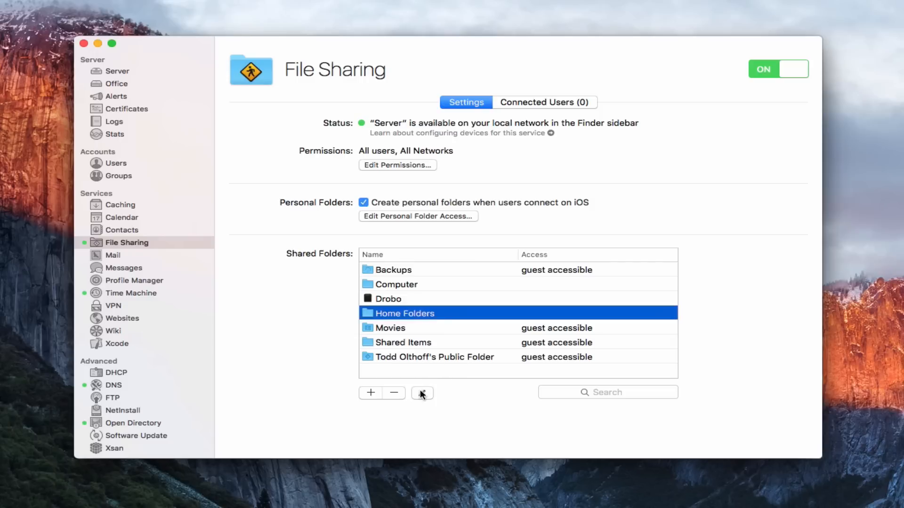
{"action": "left_click", "coordinate": [421, 392]}
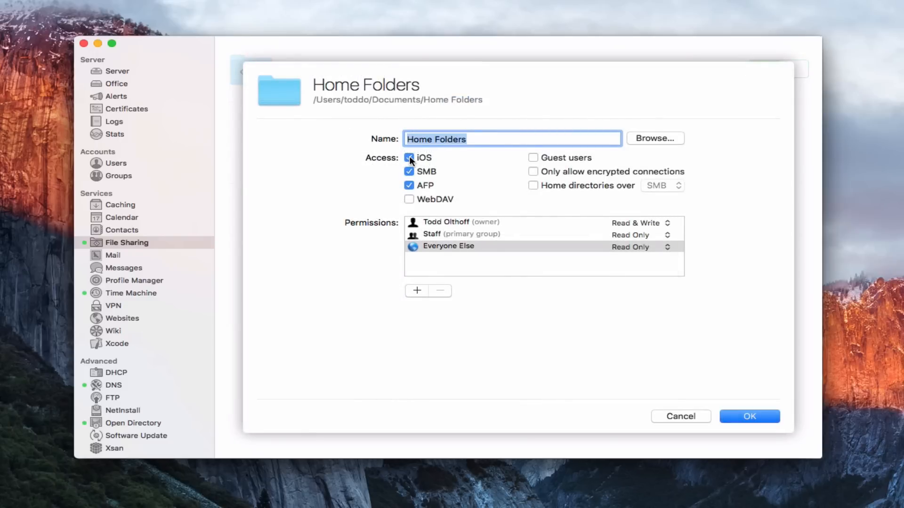
{"action": "left_click", "coordinate": [409, 157]}
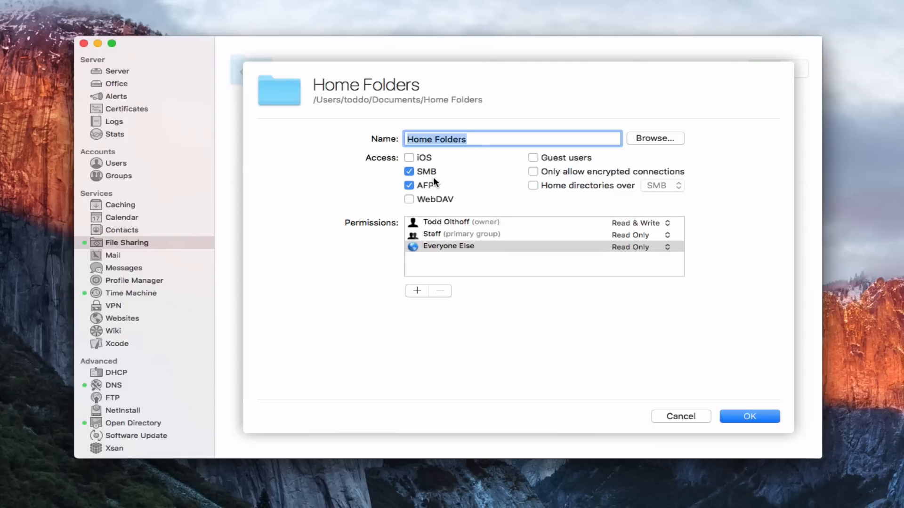
{"action": "mouse_move", "coordinate": [534, 189]}
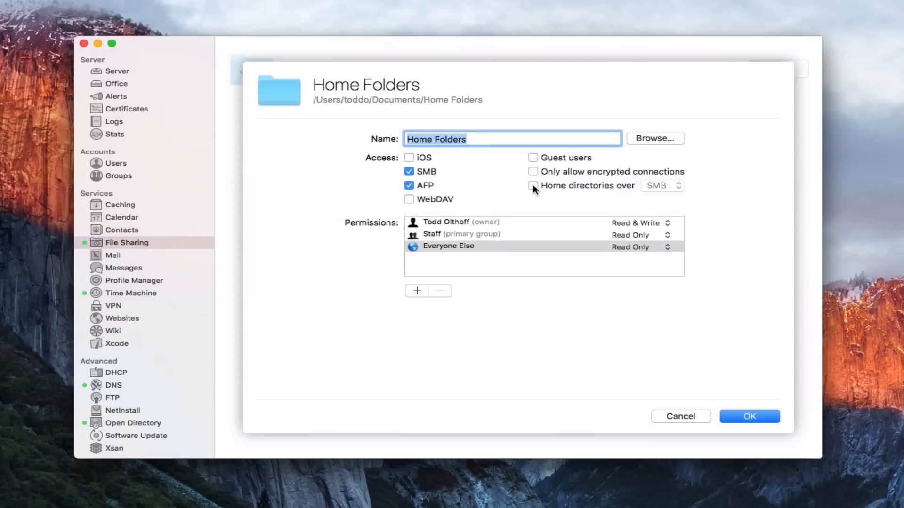
{"action": "left_click", "coordinate": [532, 186]}
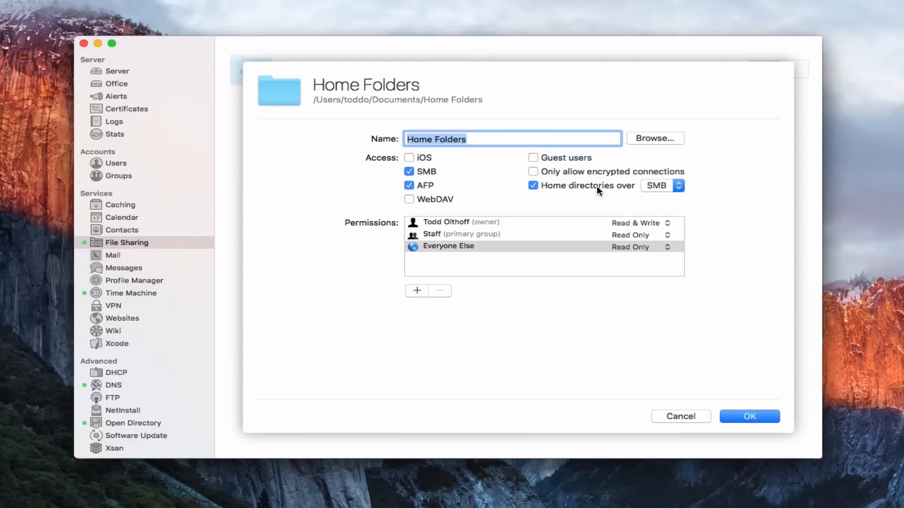
{"action": "left_click", "coordinate": [662, 185]}
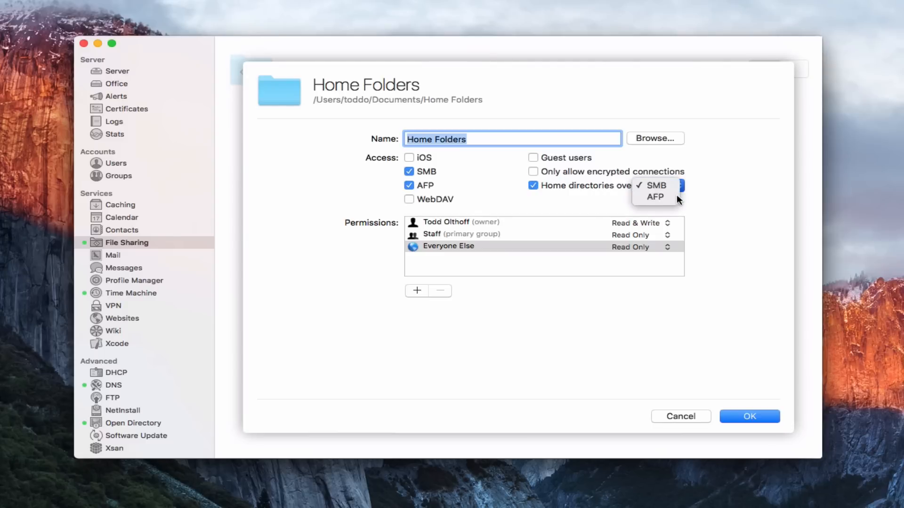
{"action": "left_click", "coordinate": [654, 197]}
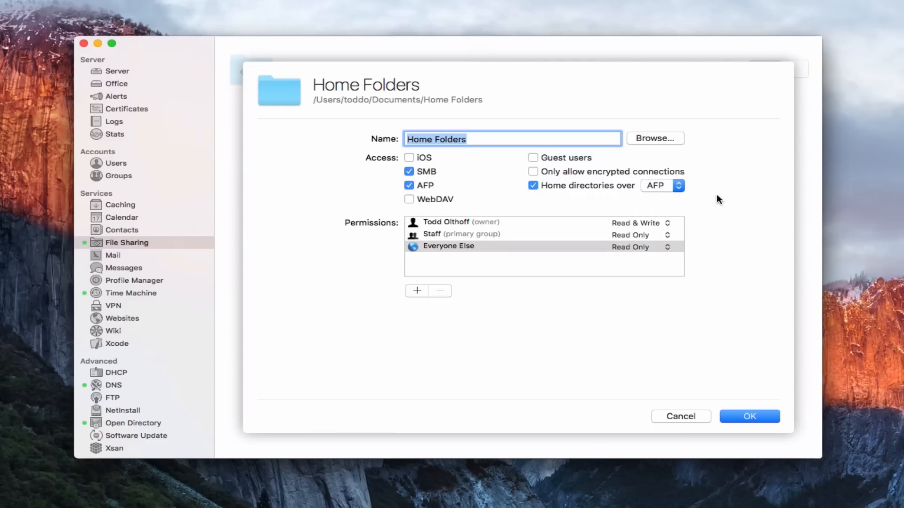
{"action": "mouse_move", "coordinate": [459, 217]}
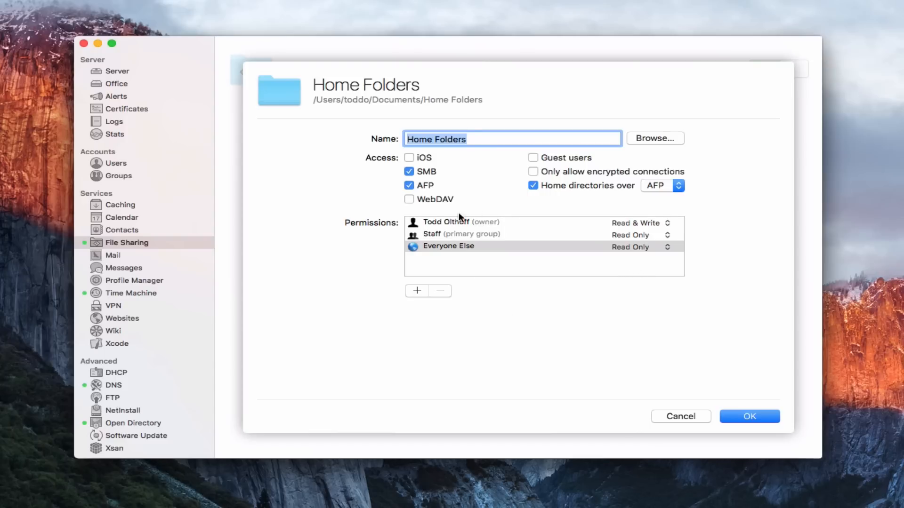
{"action": "mouse_move", "coordinate": [440, 240]}
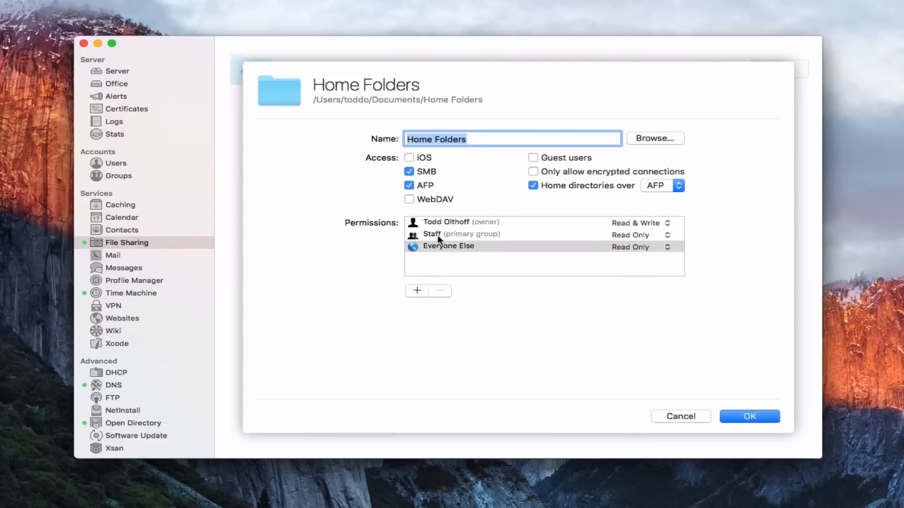
{"action": "mouse_move", "coordinate": [451, 255]}
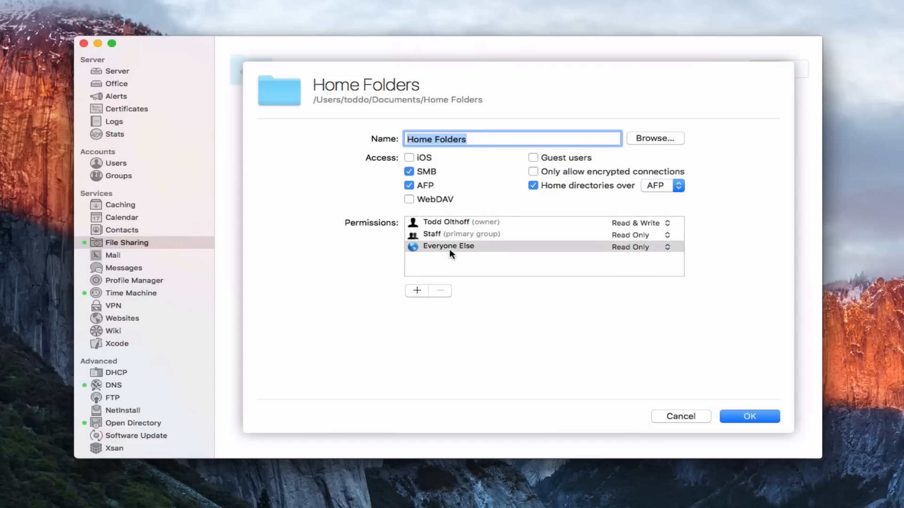
- Give the Staff group Read & Write on Home Folders, save it, and show the Users list
{"action": "left_click", "coordinate": [461, 235]}
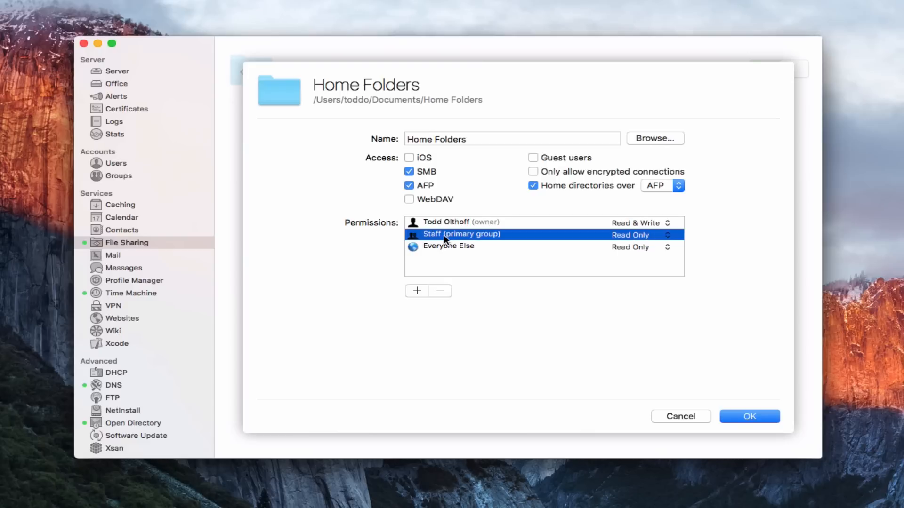
{"action": "mouse_move", "coordinate": [131, 158]}
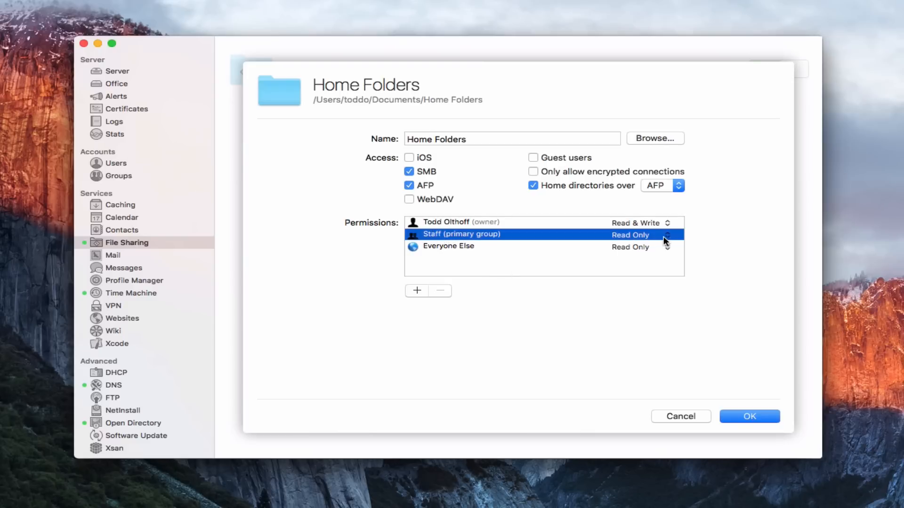
{"action": "left_click", "coordinate": [640, 234]}
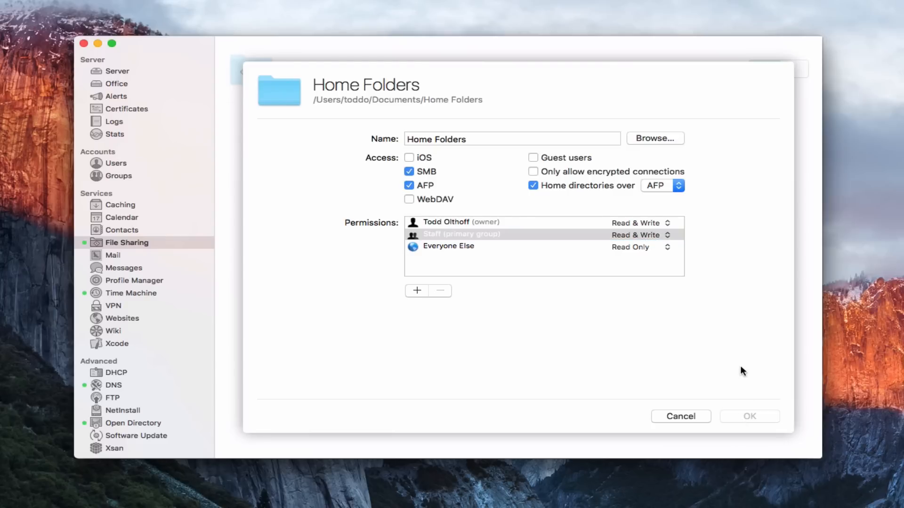
{"action": "left_click", "coordinate": [680, 416]}
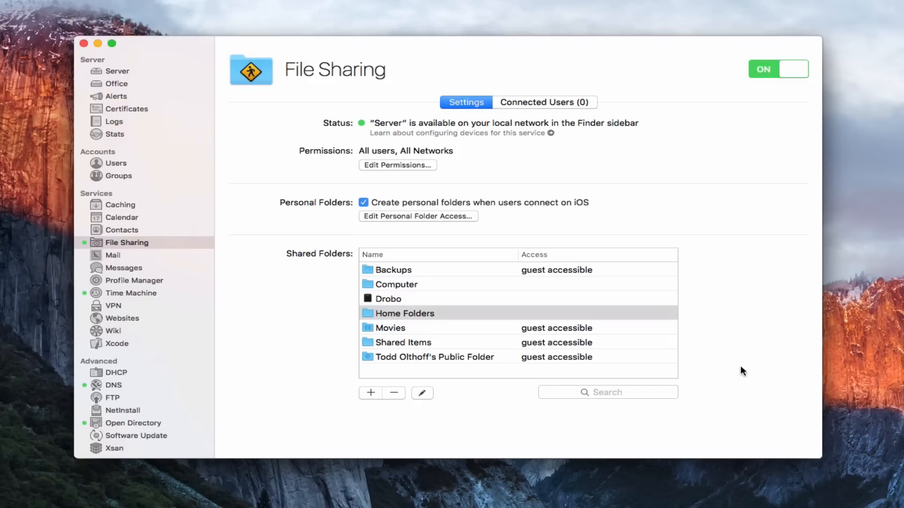
{"action": "mouse_move", "coordinate": [418, 317]}
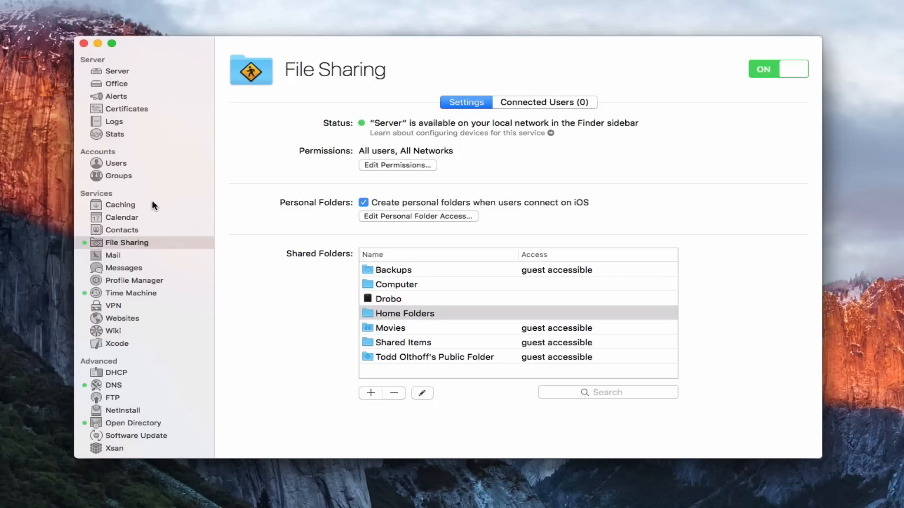
{"action": "left_click", "coordinate": [115, 163]}
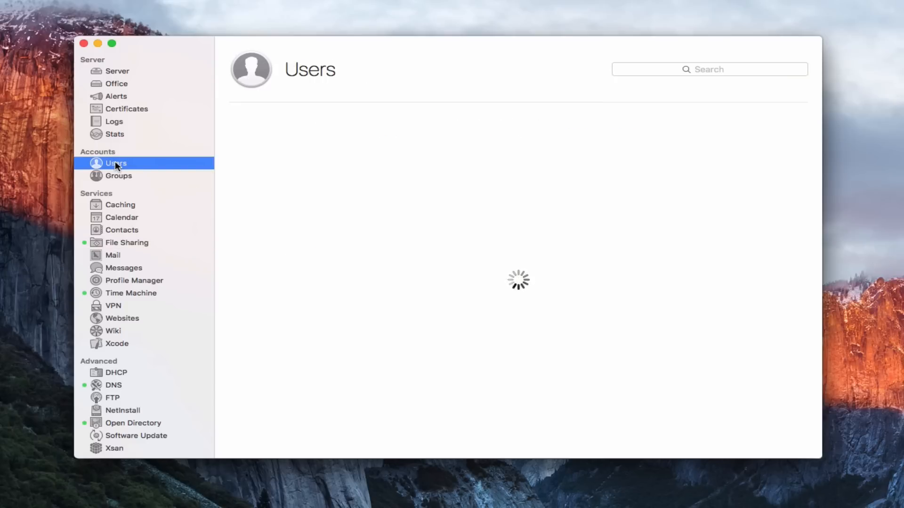
{"action": "left_click", "coordinate": [116, 163]}
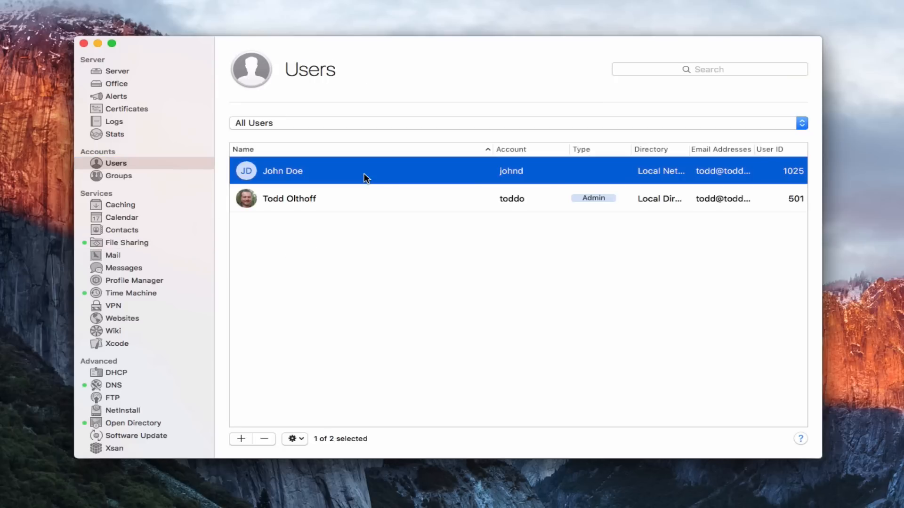
{"action": "double_click", "coordinate": [282, 171]}
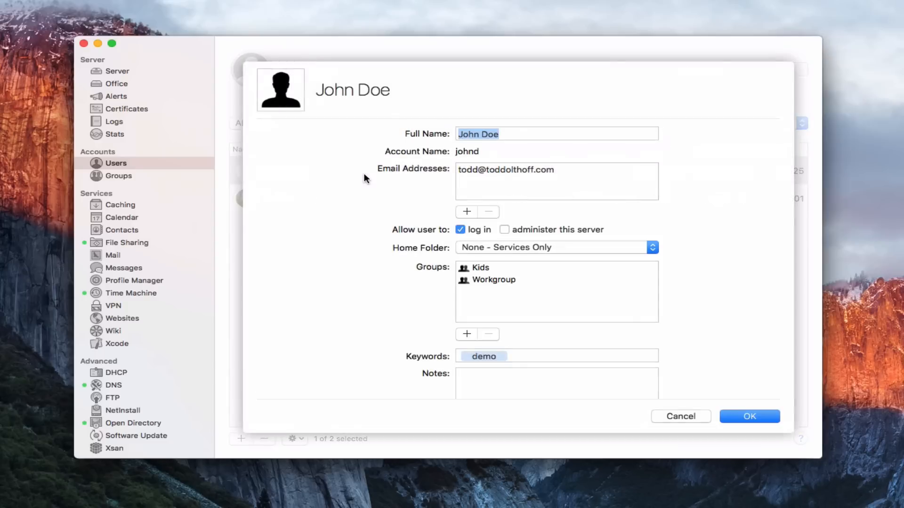
{"action": "left_click", "coordinate": [555, 133]}
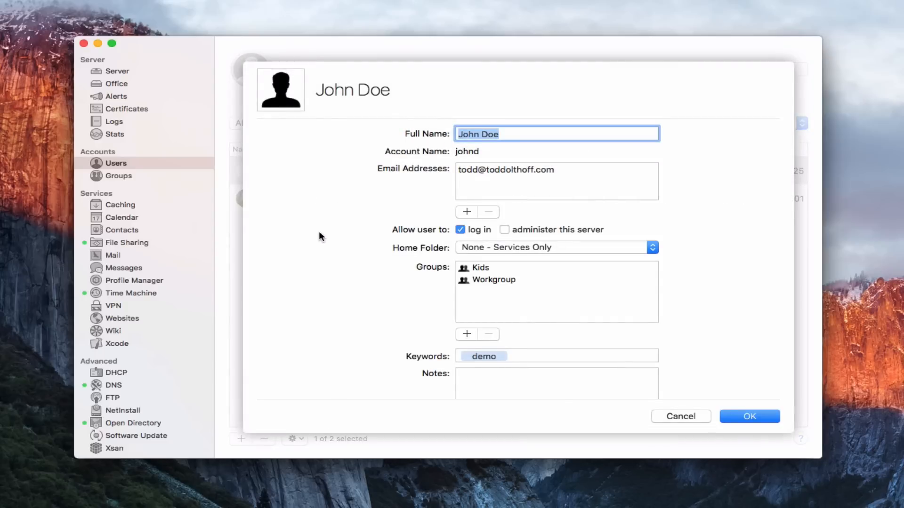
{"action": "mouse_move", "coordinate": [401, 249]}
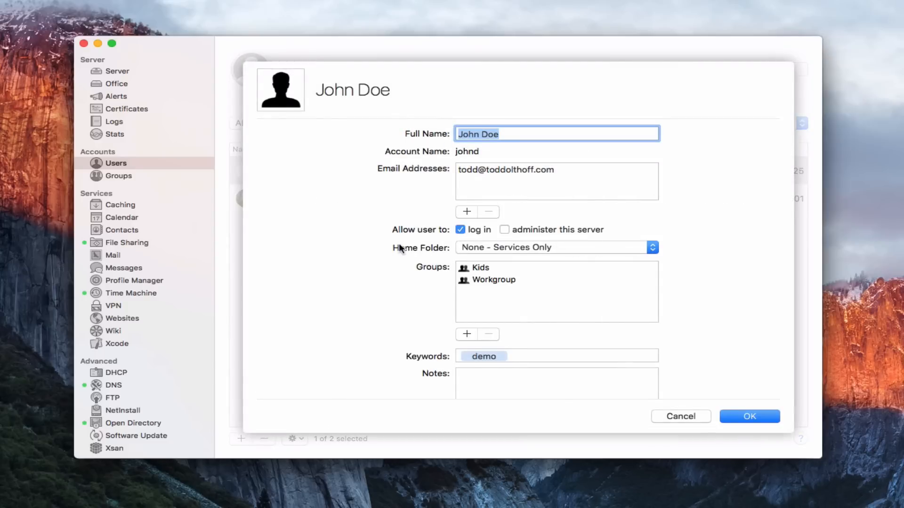
{"action": "mouse_move", "coordinate": [464, 323]}
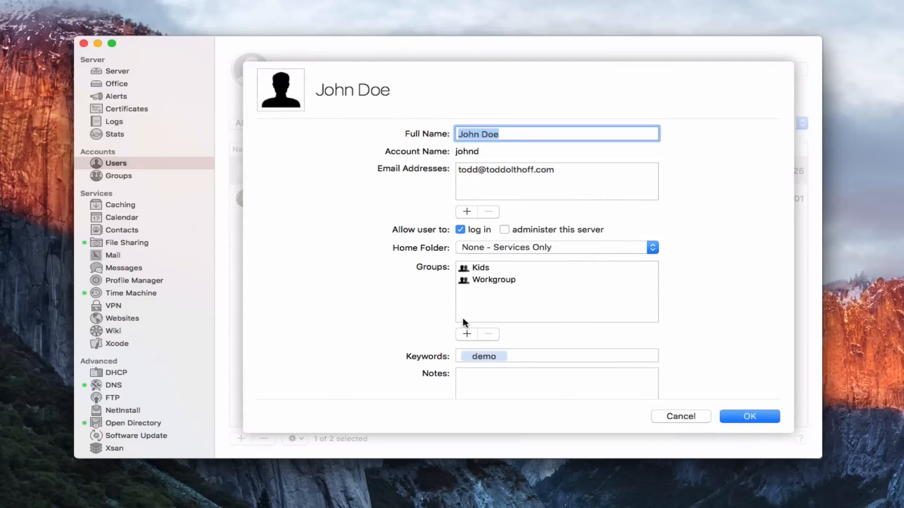
{"action": "left_click", "coordinate": [557, 248]}
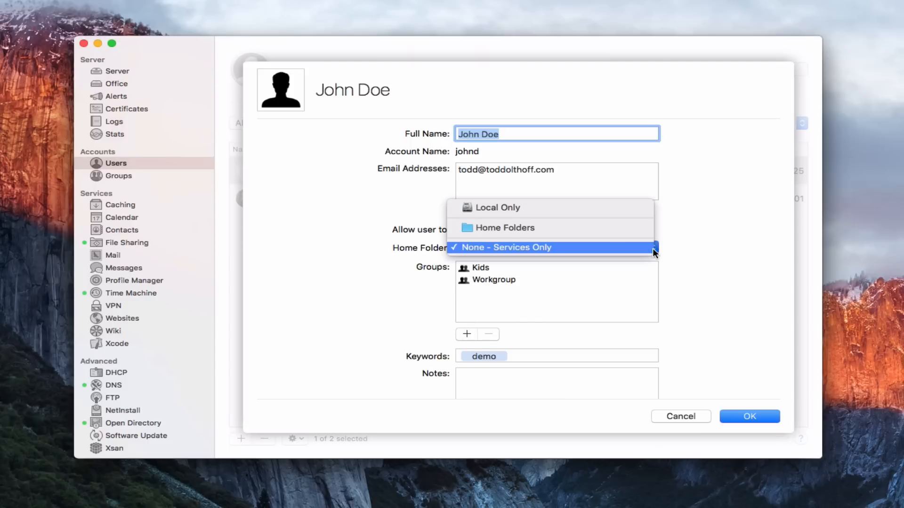
{"action": "left_click", "coordinate": [504, 227]}
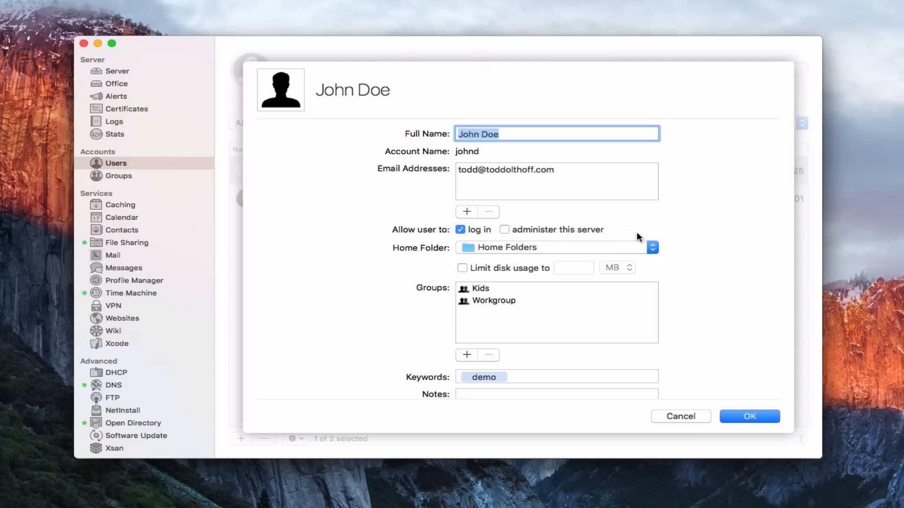
{"action": "mouse_move", "coordinate": [517, 252]}
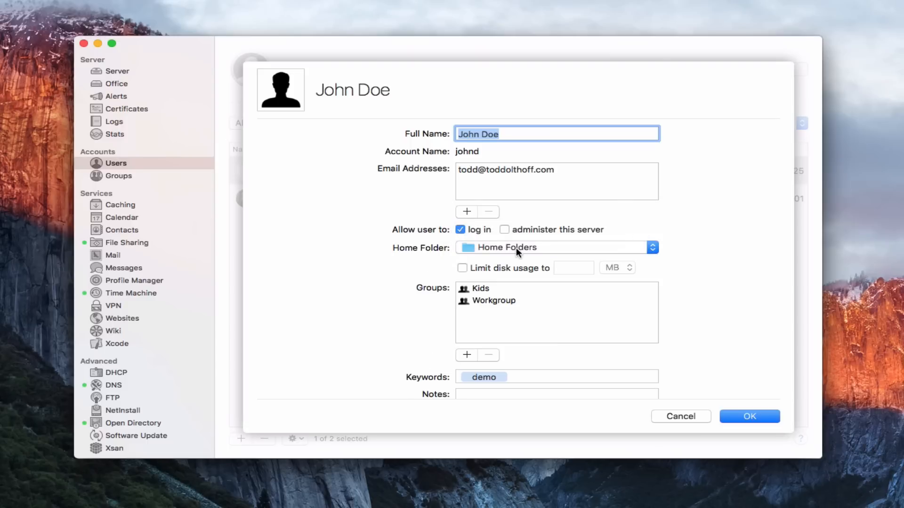
{"action": "mouse_move", "coordinate": [499, 255]}
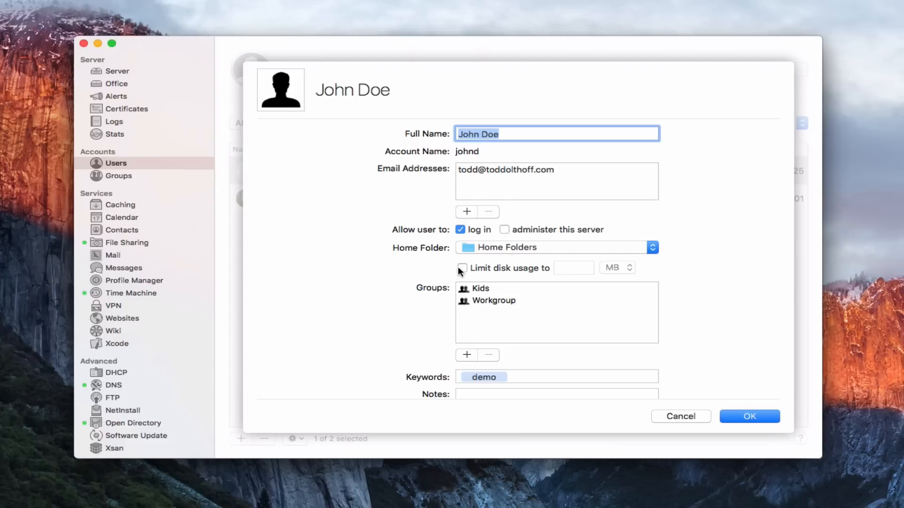
- Leave John Doe's disk usage limit off (megabytes unit kept) and save the account
{"action": "left_click", "coordinate": [462, 268]}
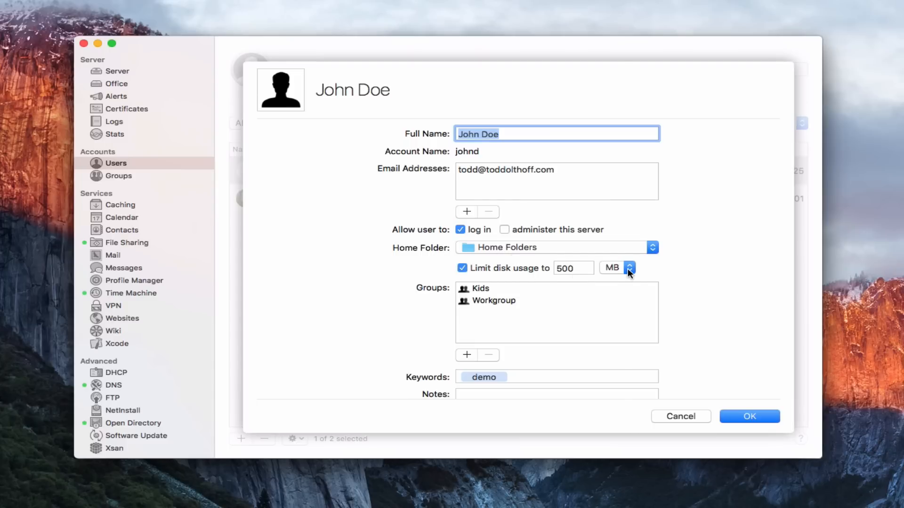
{"action": "left_click", "coordinate": [628, 268]}
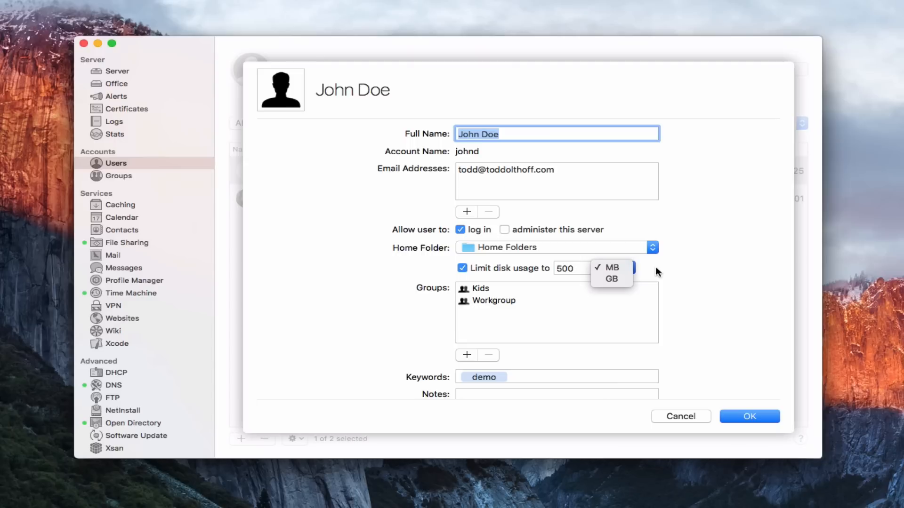
{"action": "left_click", "coordinate": [612, 268]}
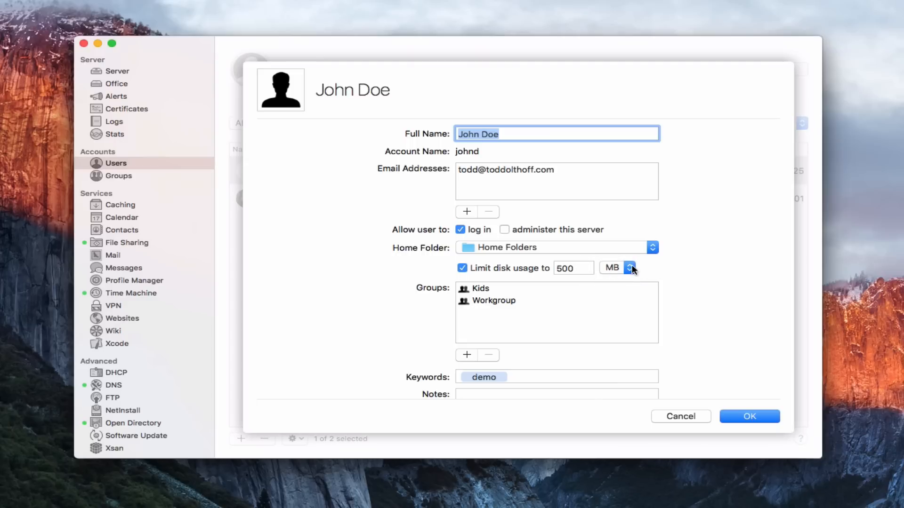
{"action": "left_click", "coordinate": [462, 268]}
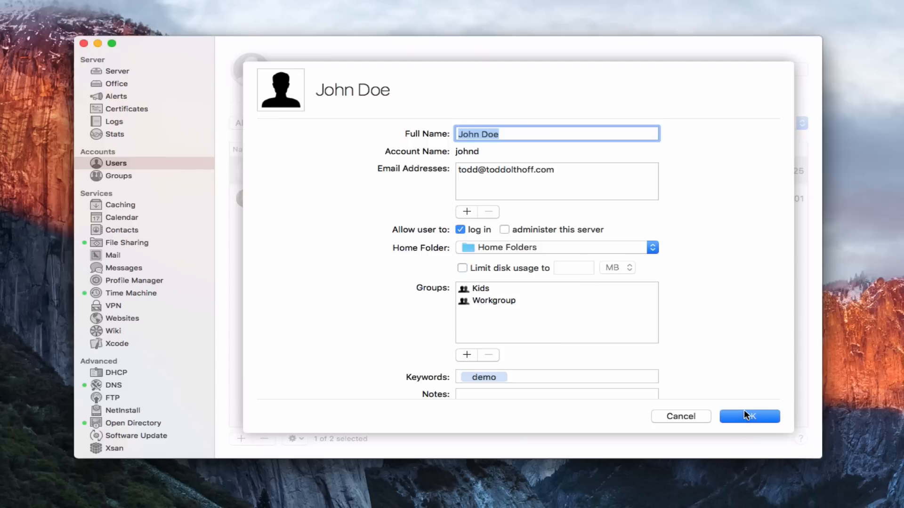
{"action": "left_click", "coordinate": [749, 416]}
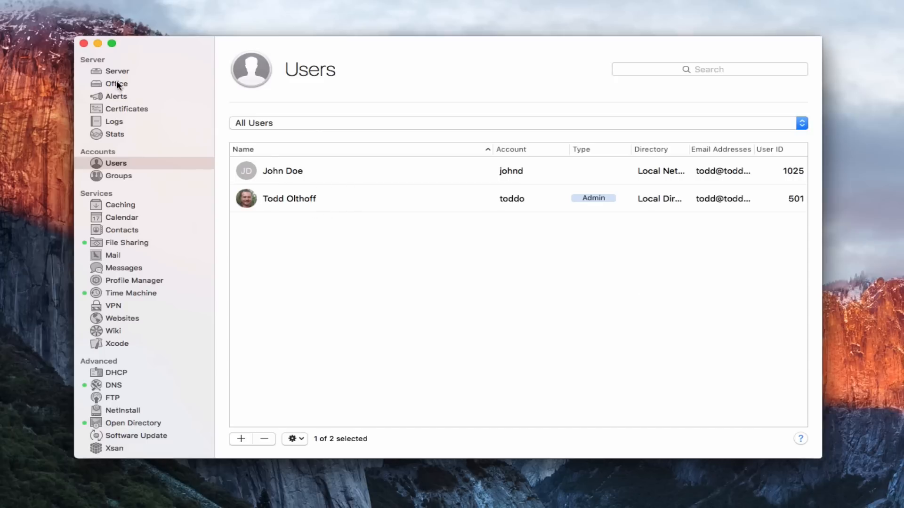
- Verify in Storage that ServerHD/Users/toddo/Documents/Home Folders contains a johnd home folder, then return to File Sharing
{"action": "left_click", "coordinate": [117, 71]}
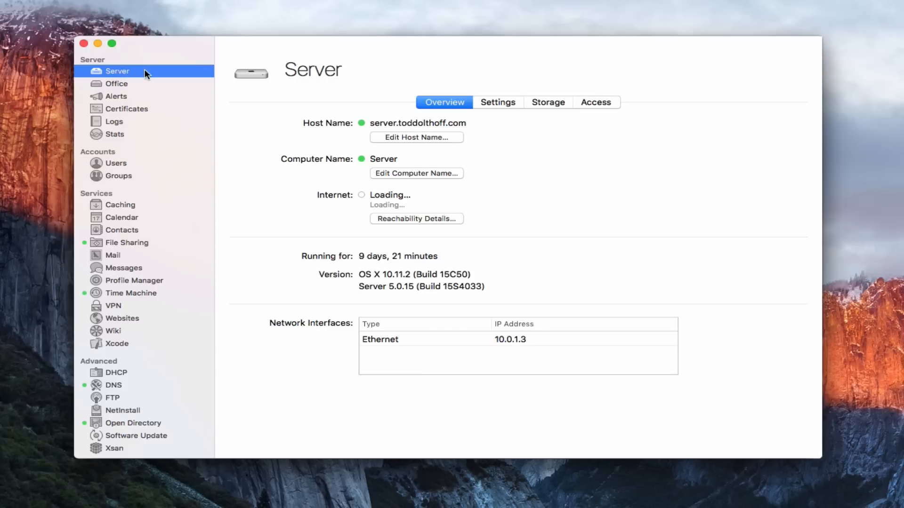
{"action": "left_click", "coordinate": [547, 101]}
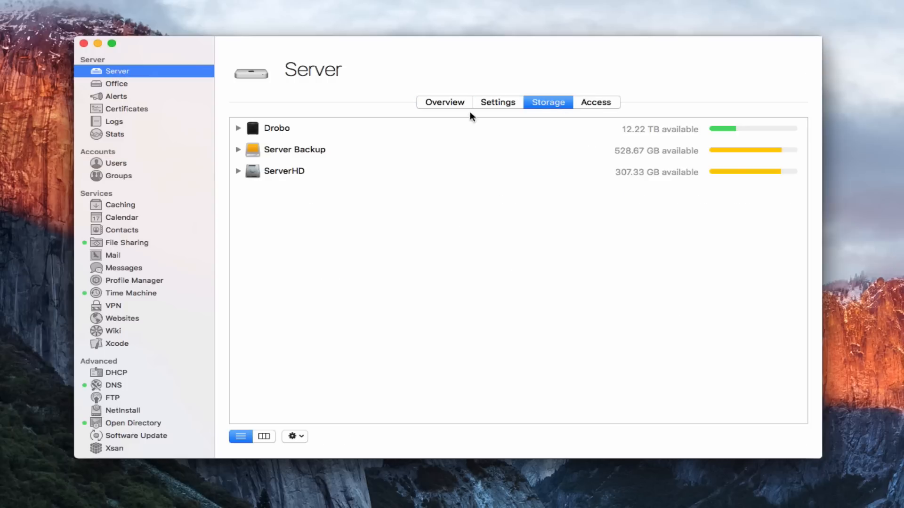
{"action": "left_click", "coordinate": [237, 171]}
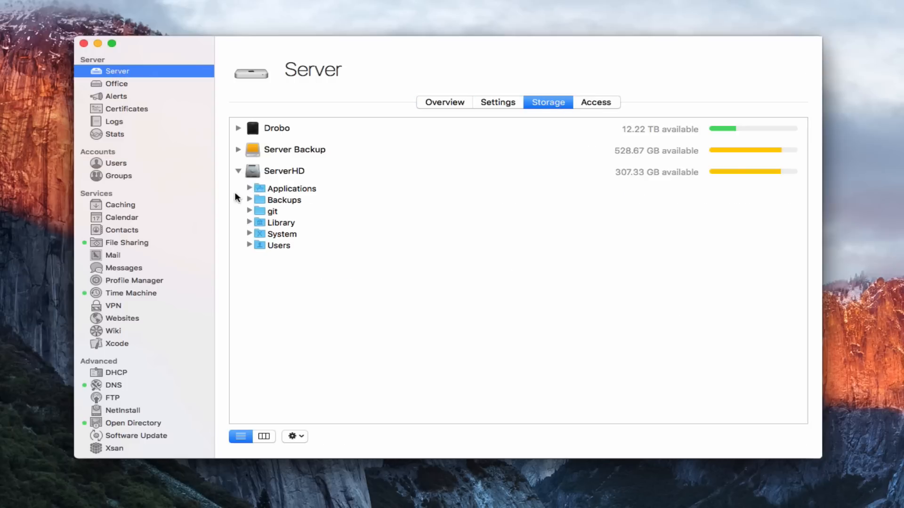
{"action": "left_click", "coordinate": [248, 244]}
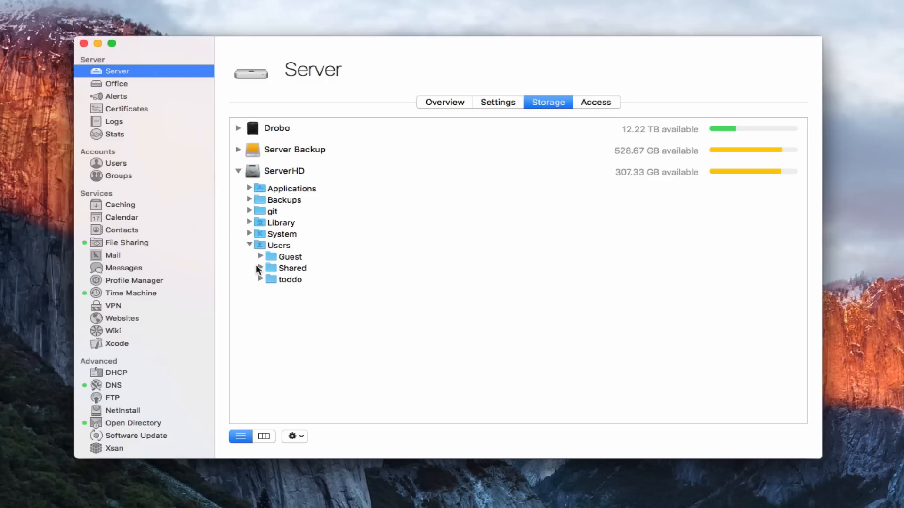
{"action": "left_click", "coordinate": [261, 279]}
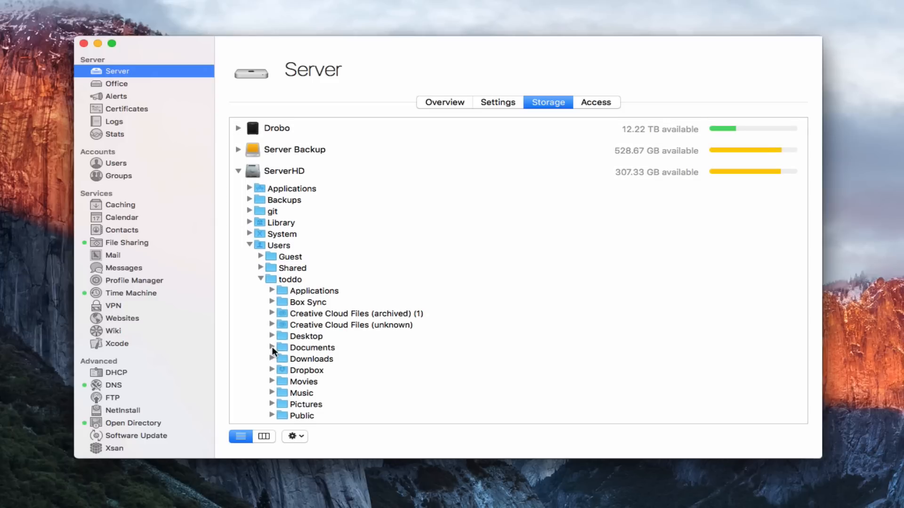
{"action": "left_click", "coordinate": [272, 347]}
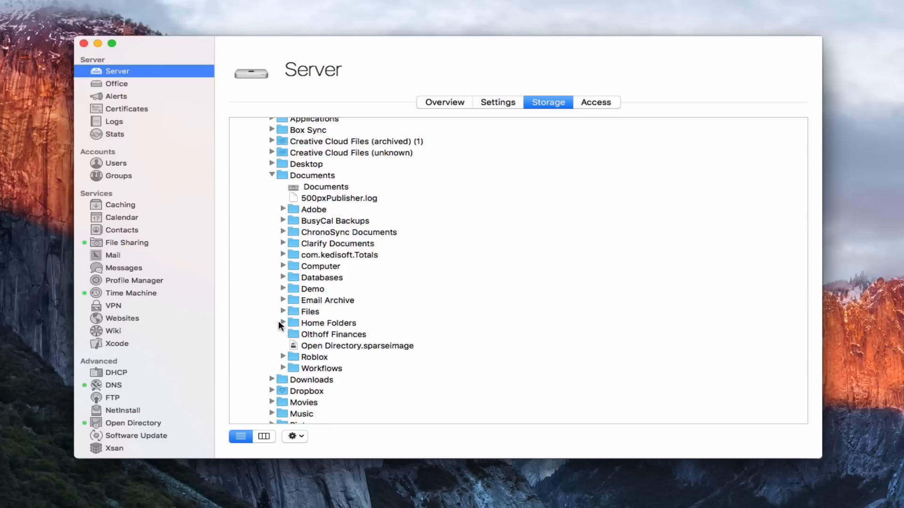
{"action": "left_click", "coordinate": [283, 323]}
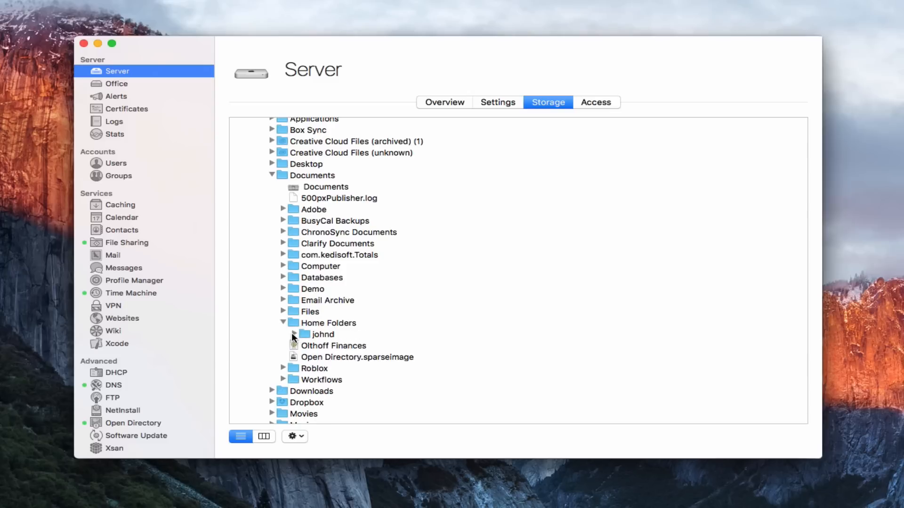
{"action": "left_click", "coordinate": [293, 334]}
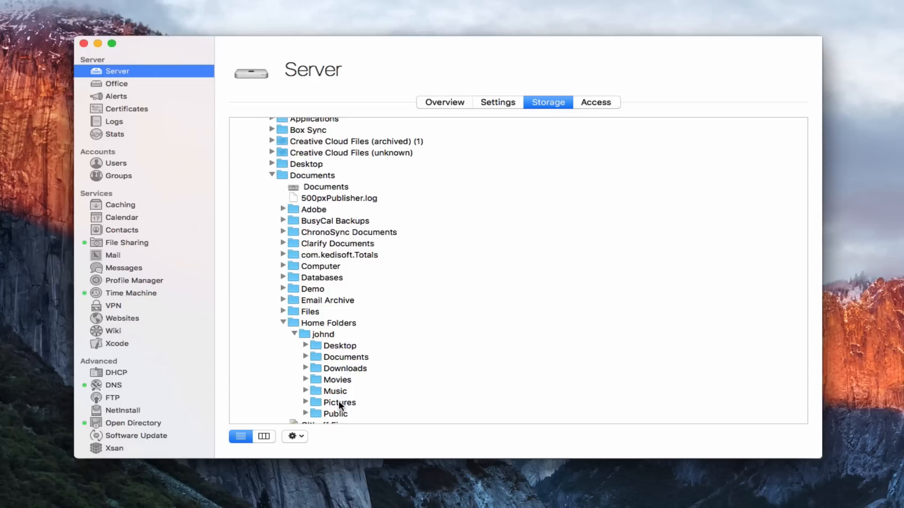
{"action": "mouse_move", "coordinate": [343, 374]}
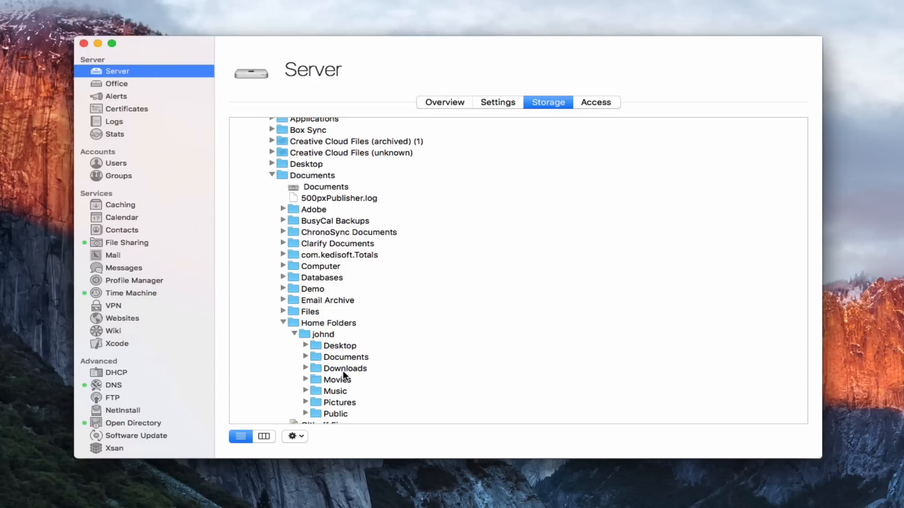
{"action": "mouse_move", "coordinate": [343, 374]}
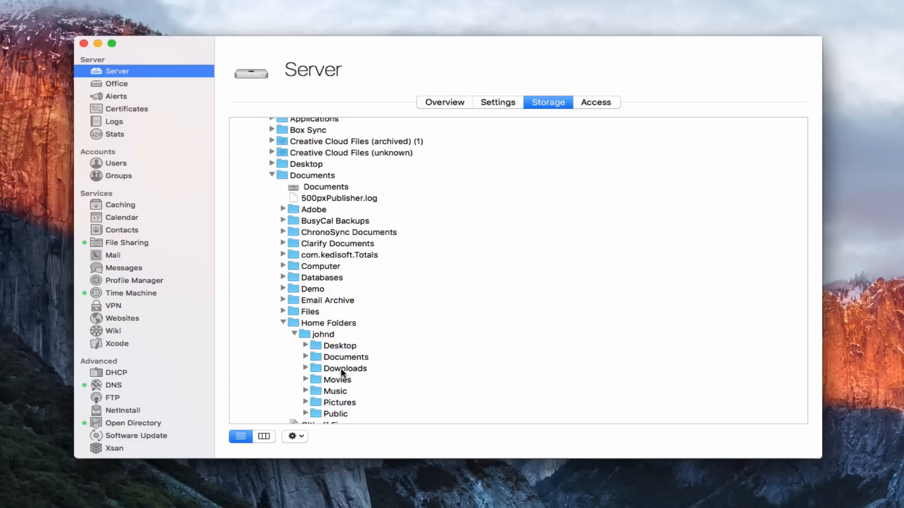
{"action": "left_click", "coordinate": [127, 243]}
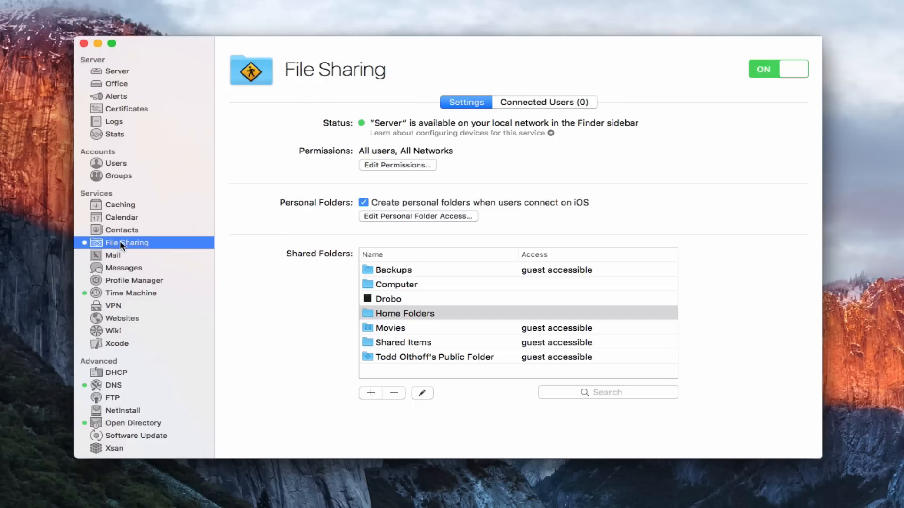
{"action": "mouse_move", "coordinate": [753, 218]}
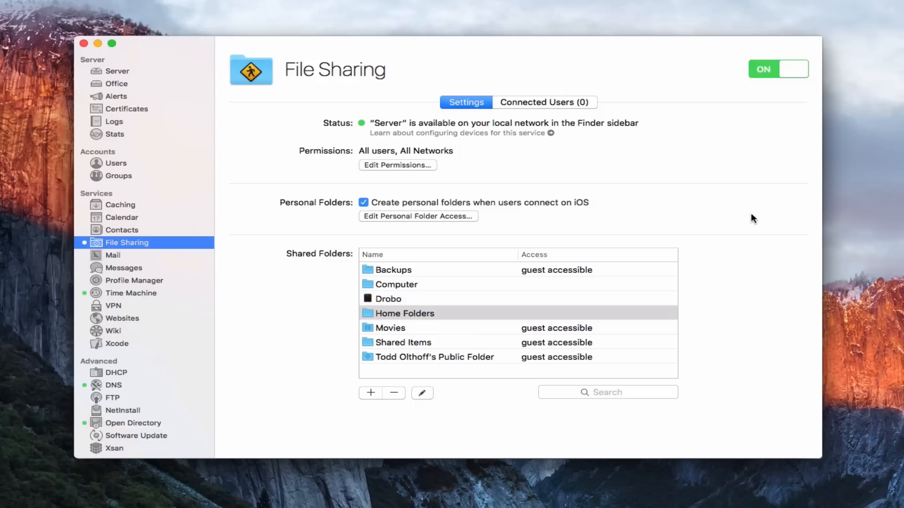
{"action": "mouse_move", "coordinate": [600, 185]}
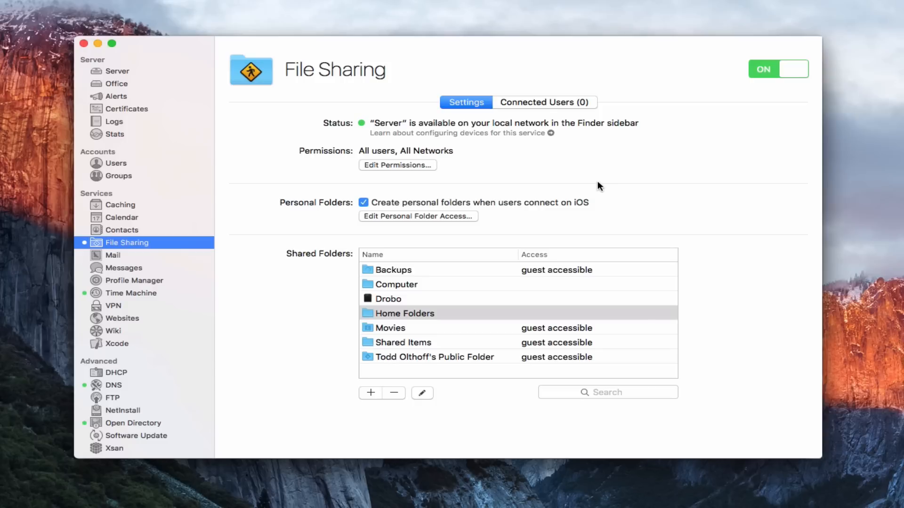